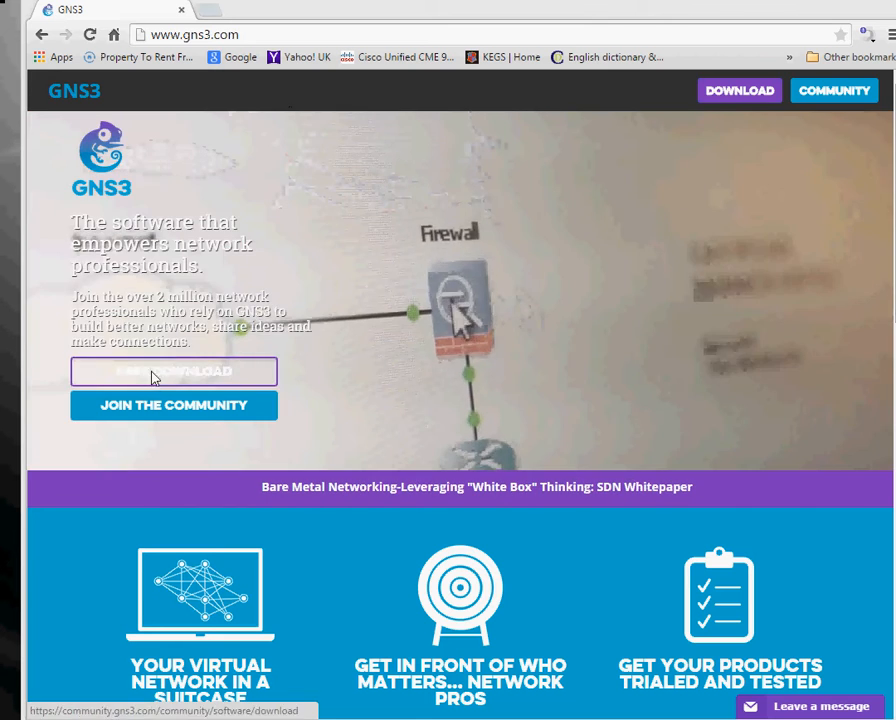
Follow the FREE DOWNLOAD link on the gns3.com home page.
click(174, 371)
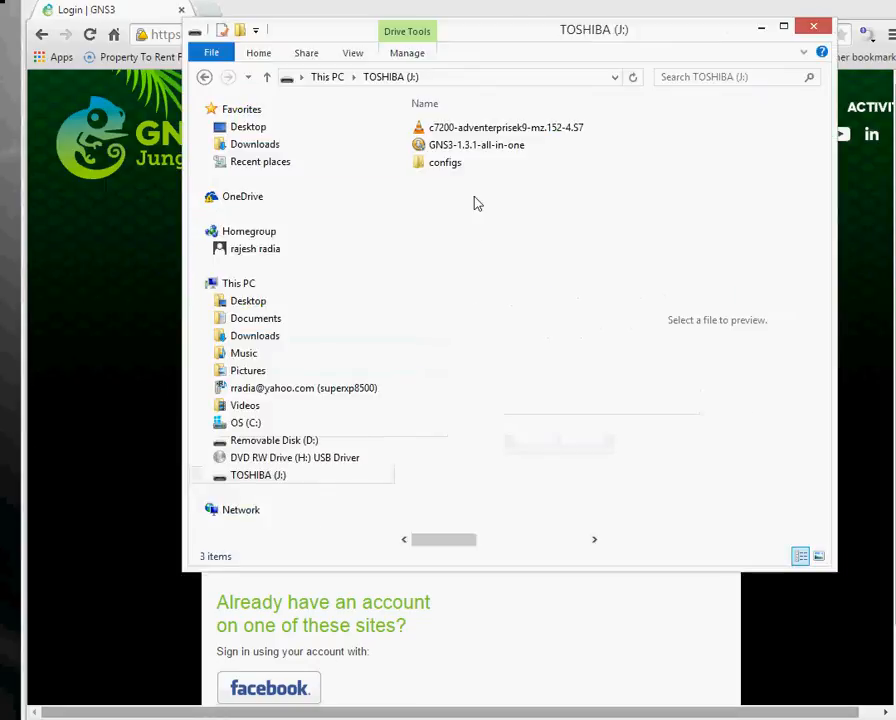
Select the GNS3-1.3.1-all-in-one installer file on the TOSHIBA (J:) drive.
click(476, 145)
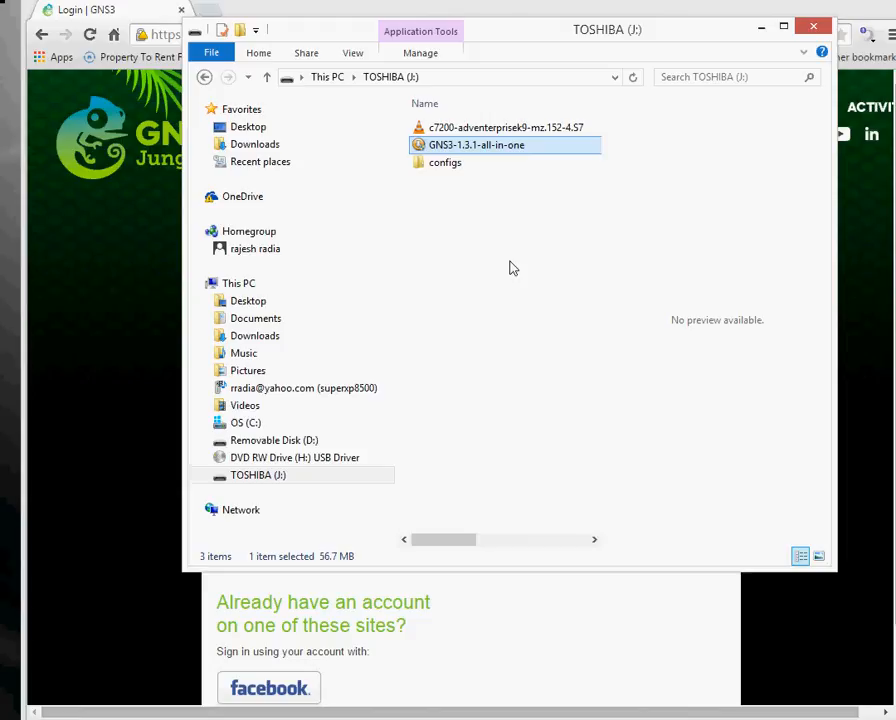
mouse_move(505, 188)
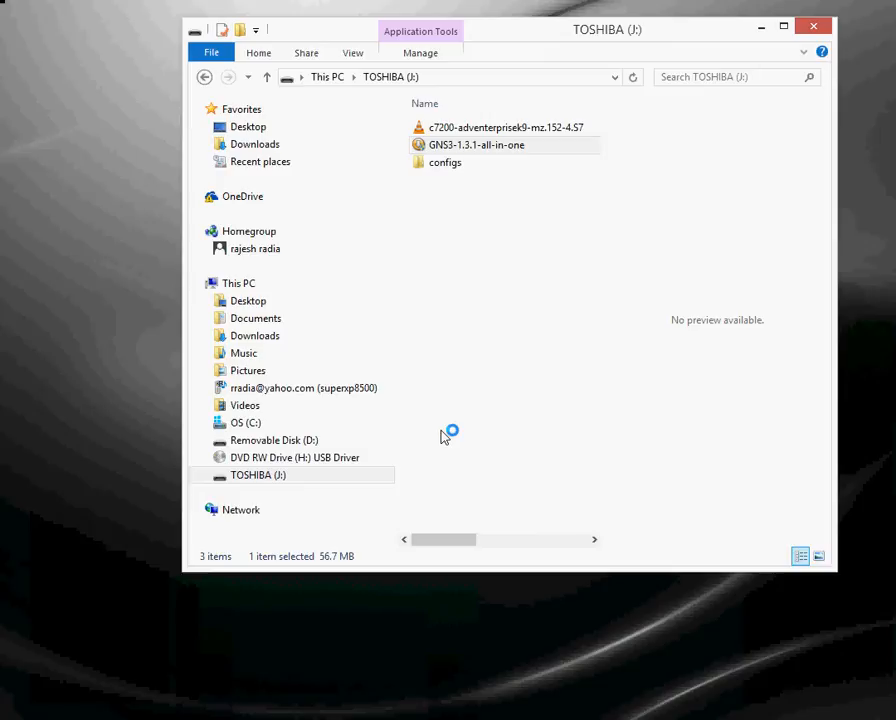
Launch the GNS3 1.3.1 installer and advance past its welcome page.
double_click(476, 145)
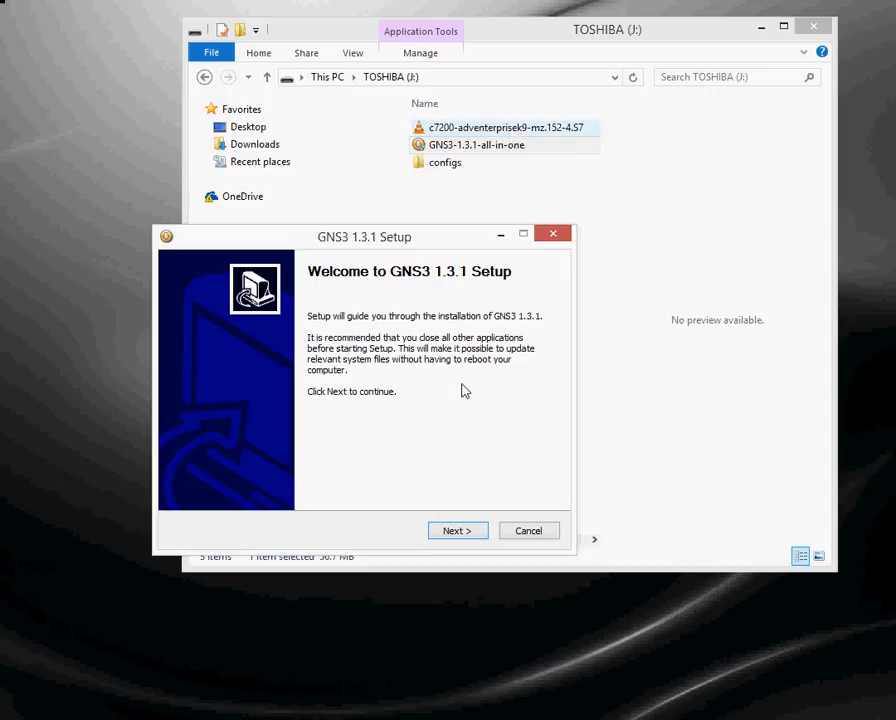
drag(362, 236, 399, 228)
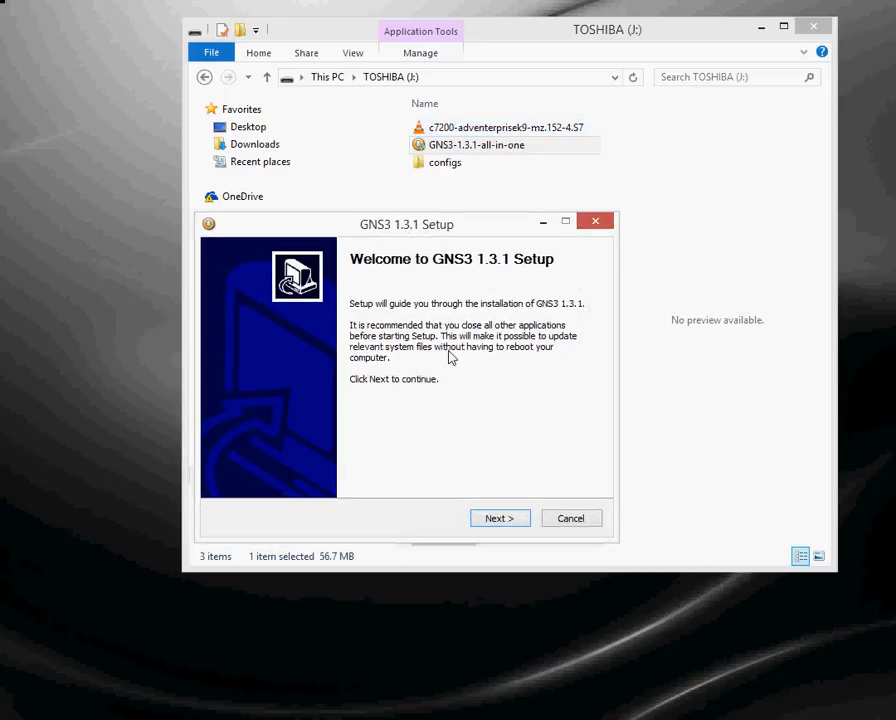
click(499, 518)
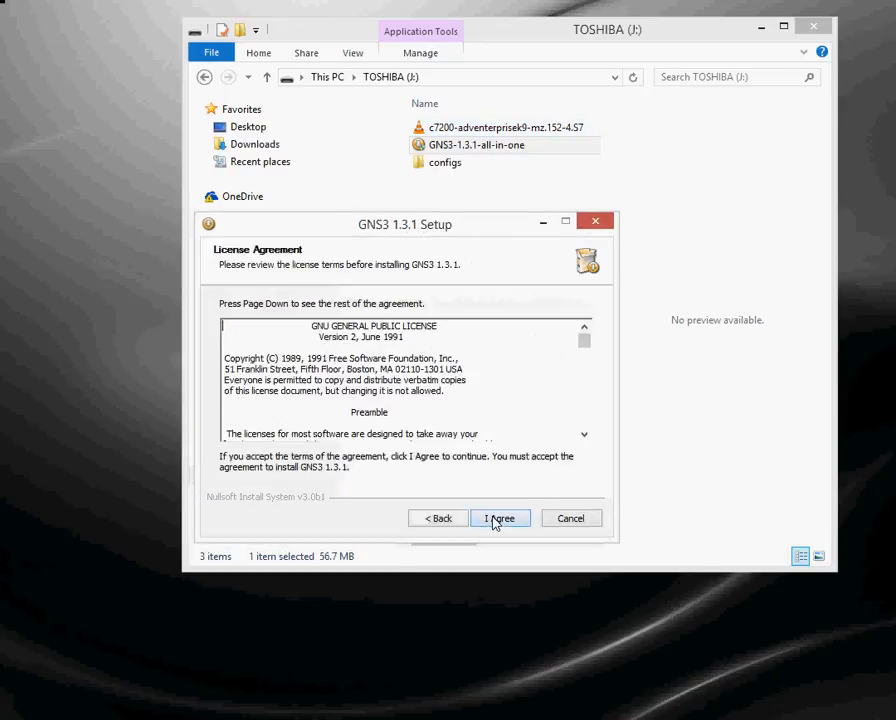
Accept the GNS3 license and uncheck SolarWinds Response among the components.
click(500, 518)
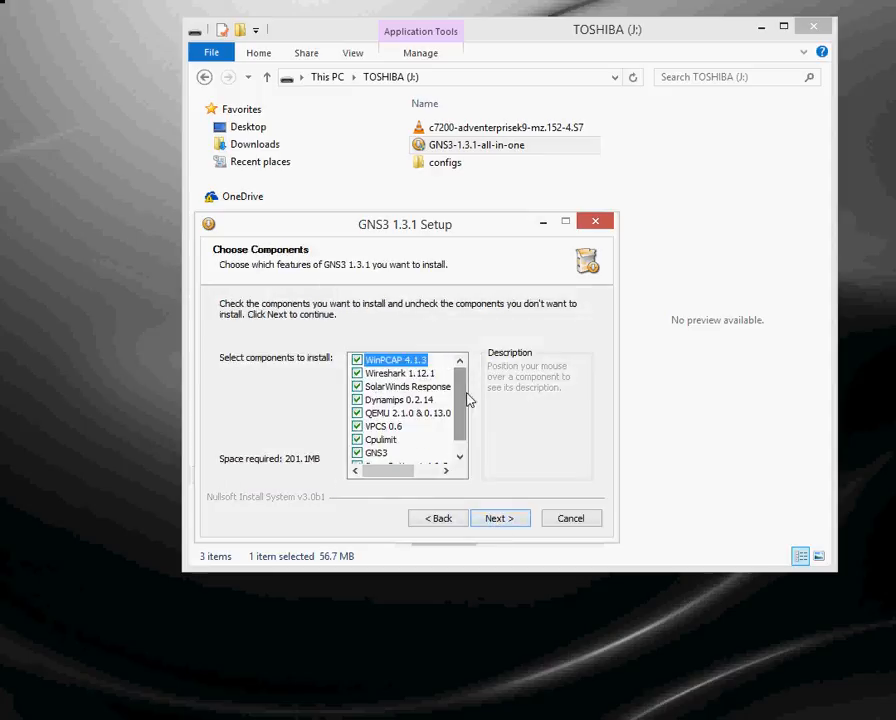
mouse_move(398, 399)
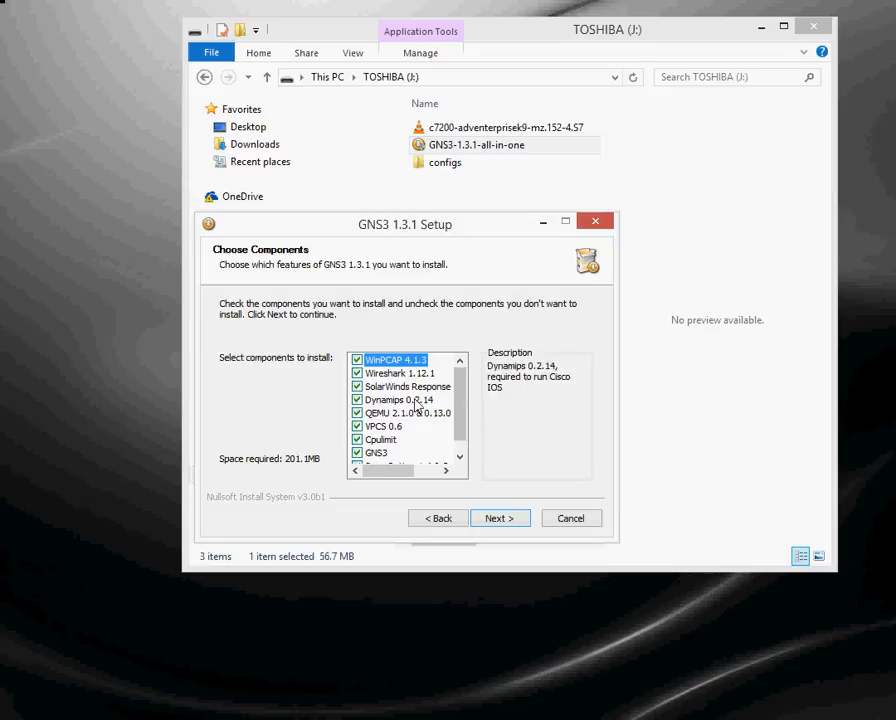
mouse_move(405, 386)
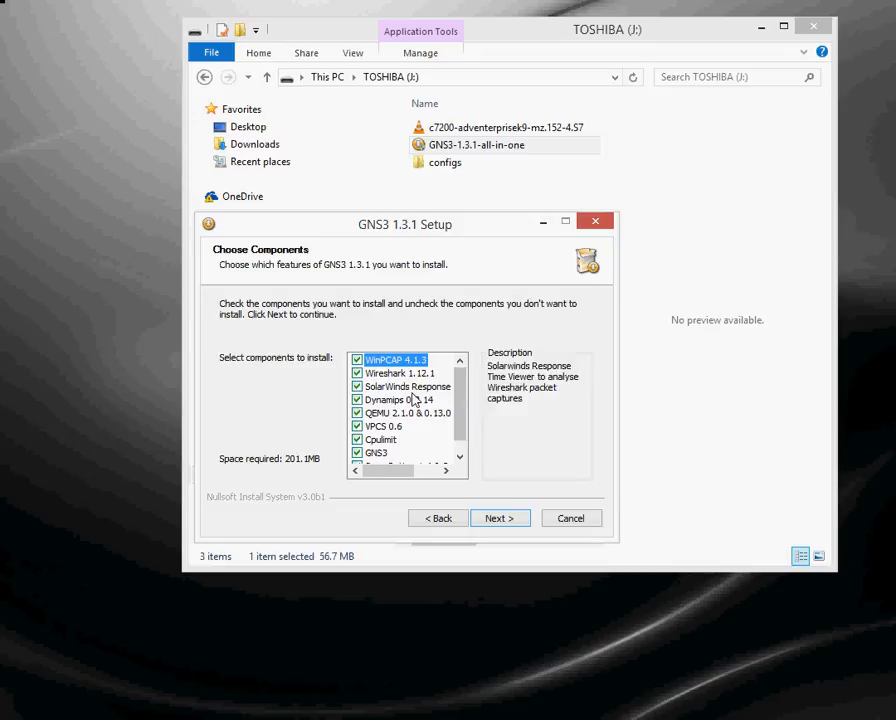
mouse_move(390, 373)
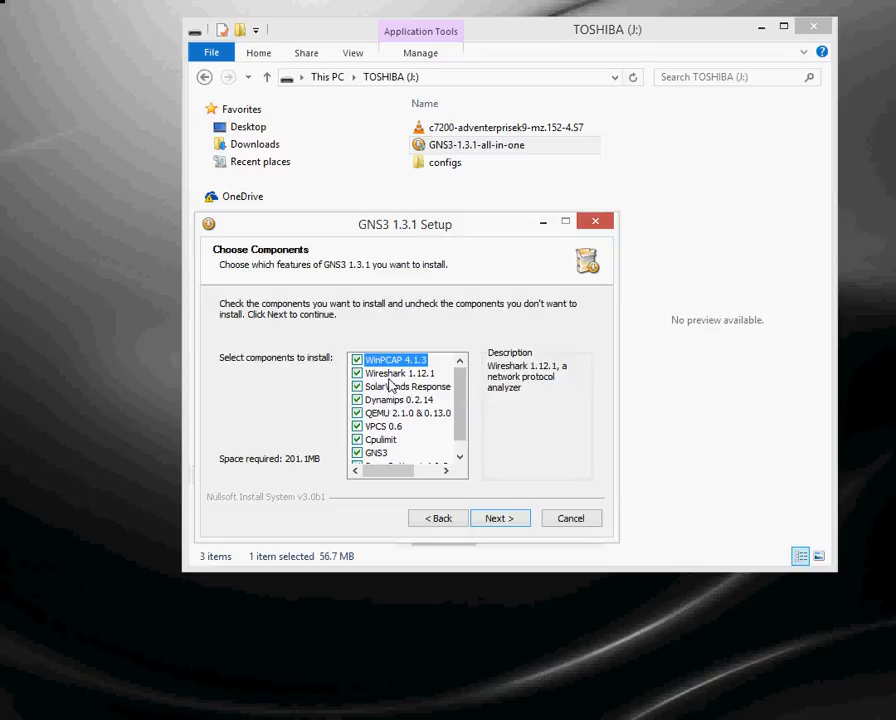
click(395, 373)
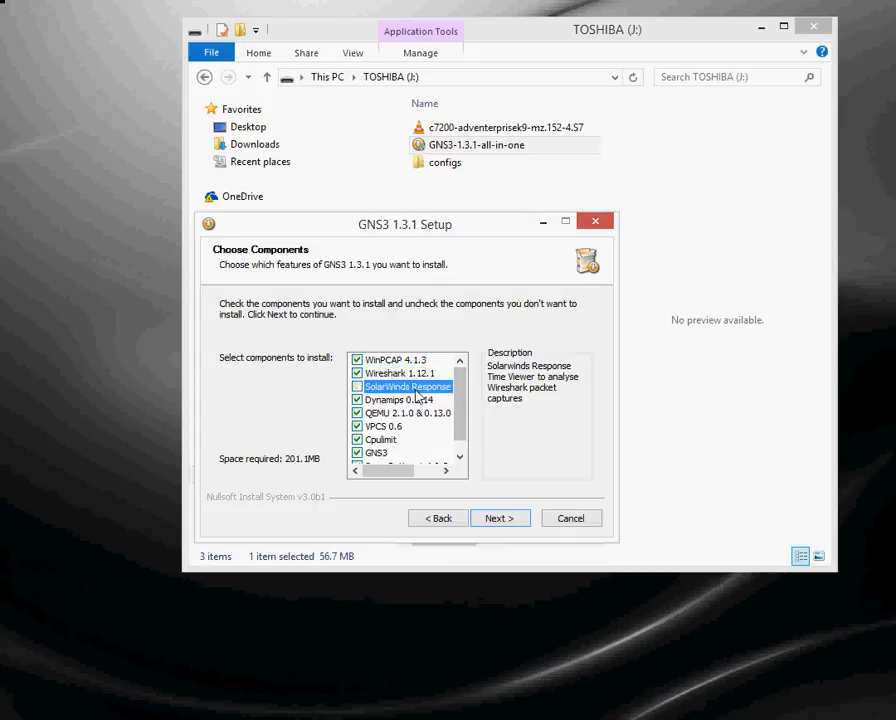
mouse_move(415, 398)
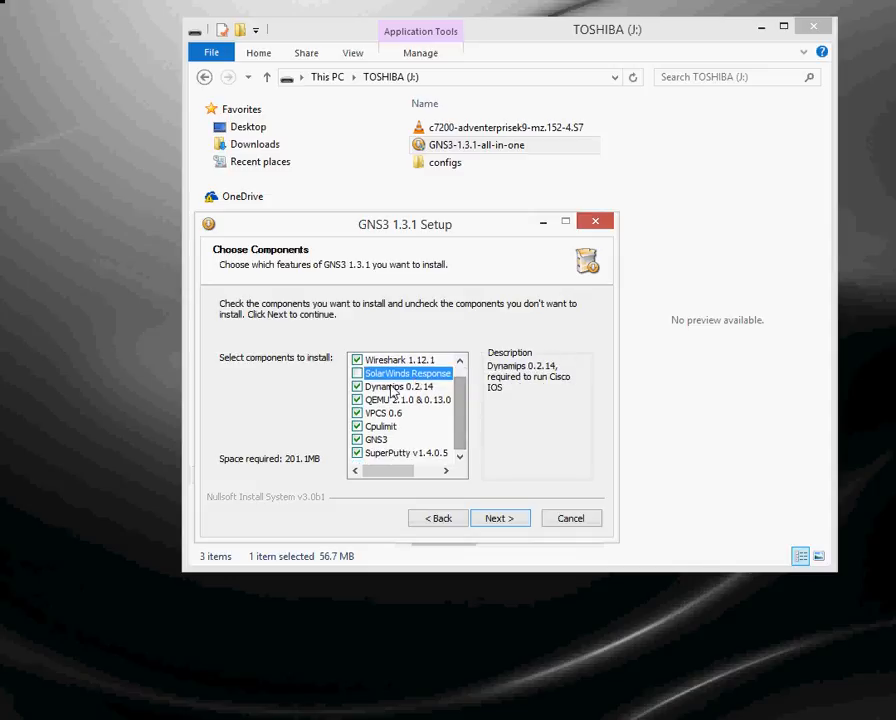
mouse_move(406, 452)
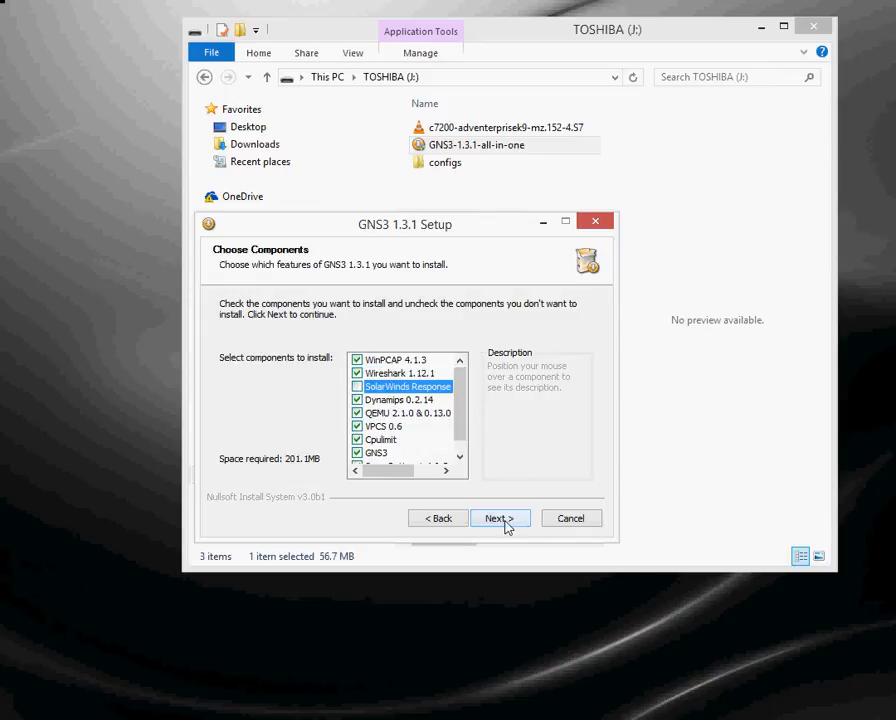
Install GNS3 into C:\Program Files\GNS3 and force-reinstall WinPcap 4.1.3.
click(498, 518)
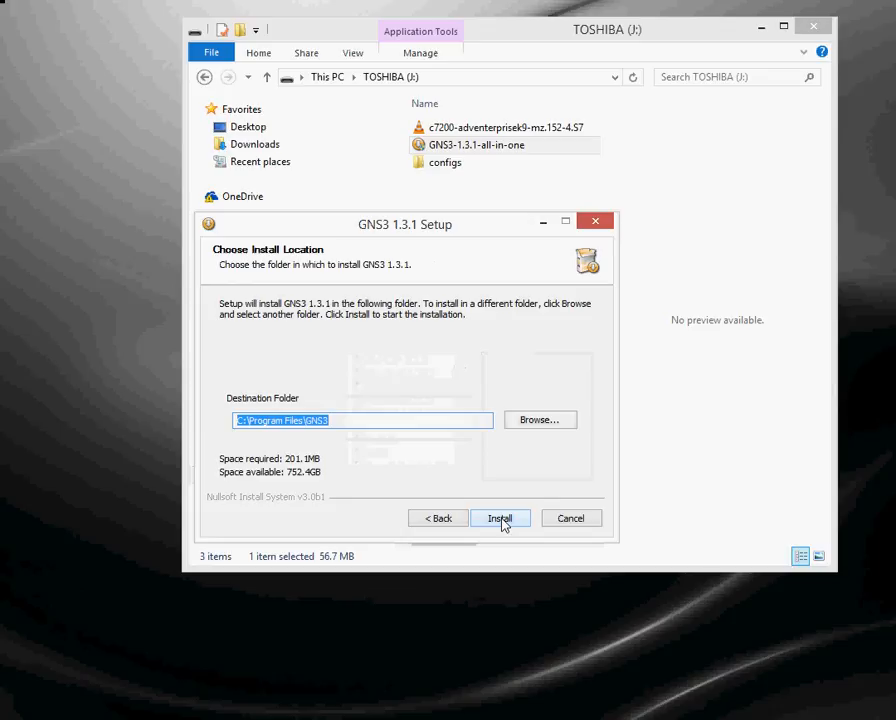
click(500, 518)
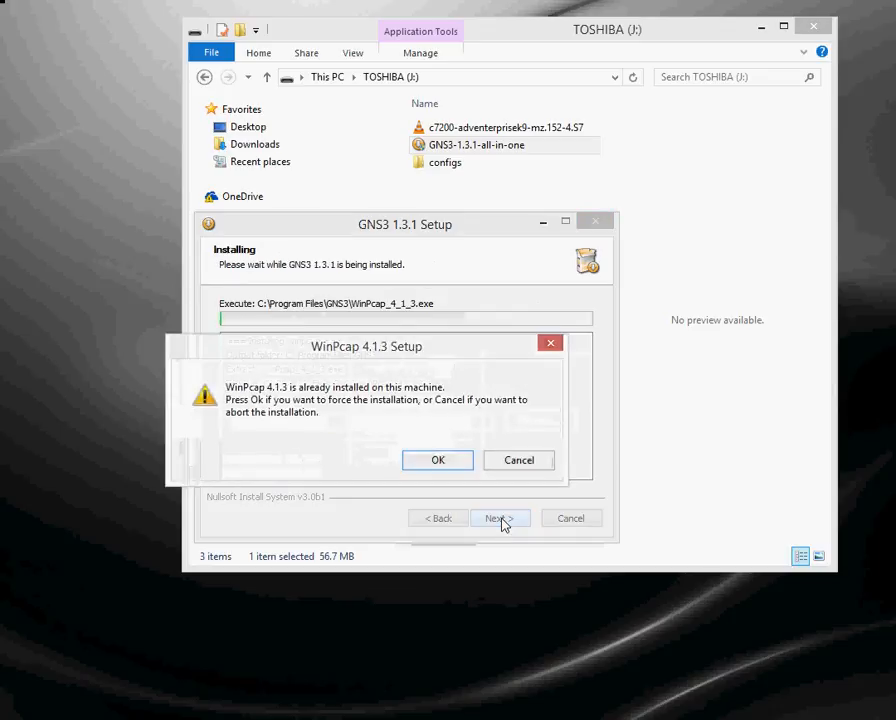
mouse_move(405, 434)
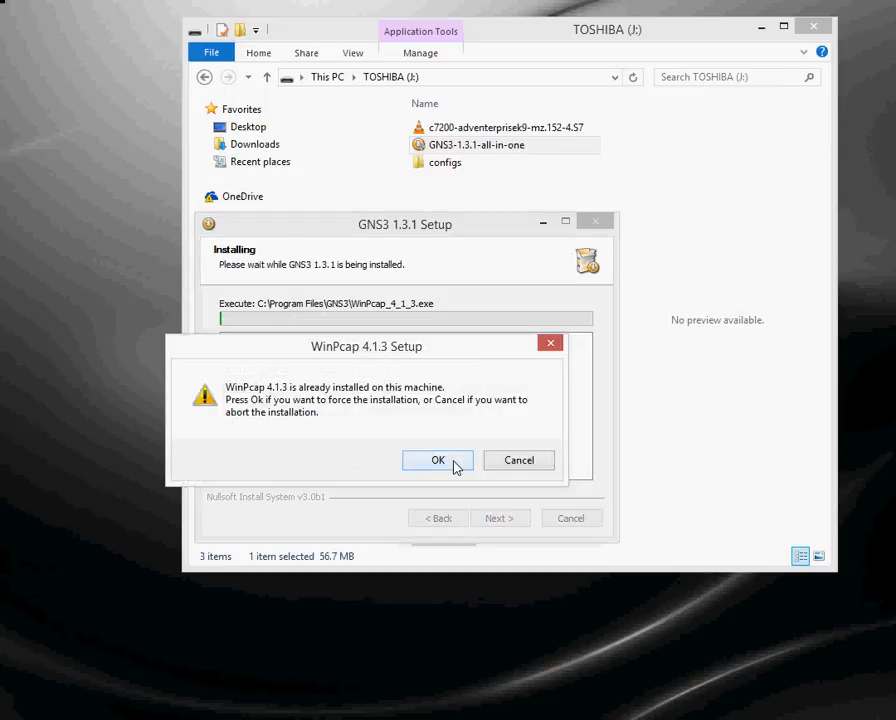
click(438, 460)
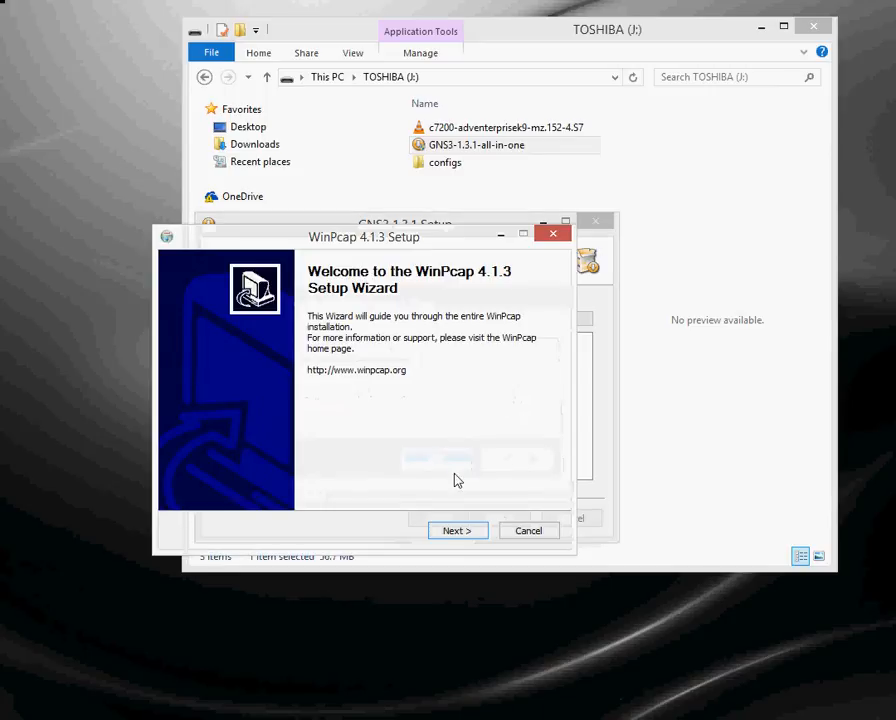
click(457, 530)
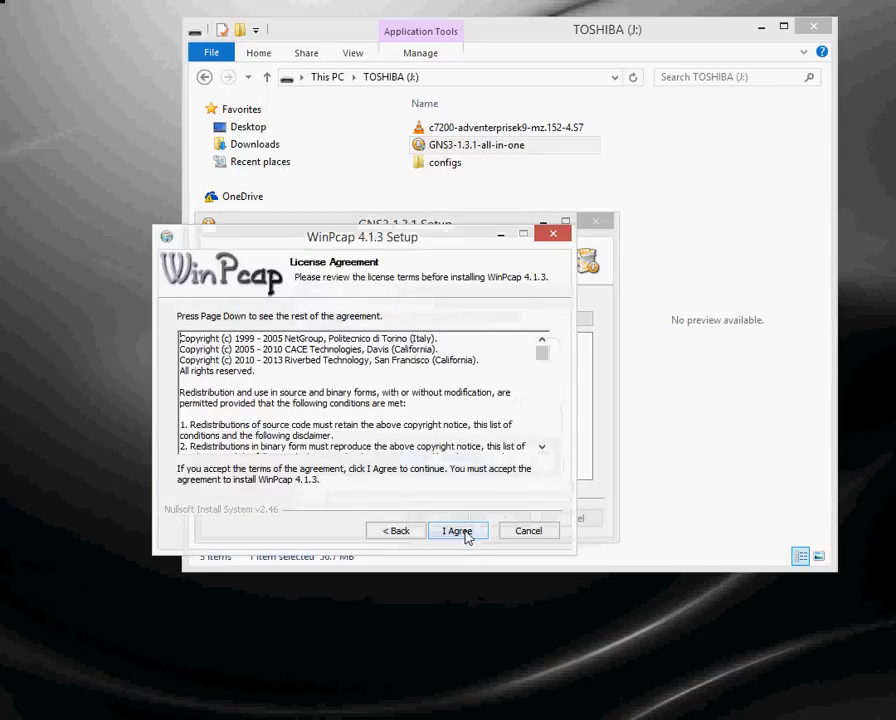
click(457, 530)
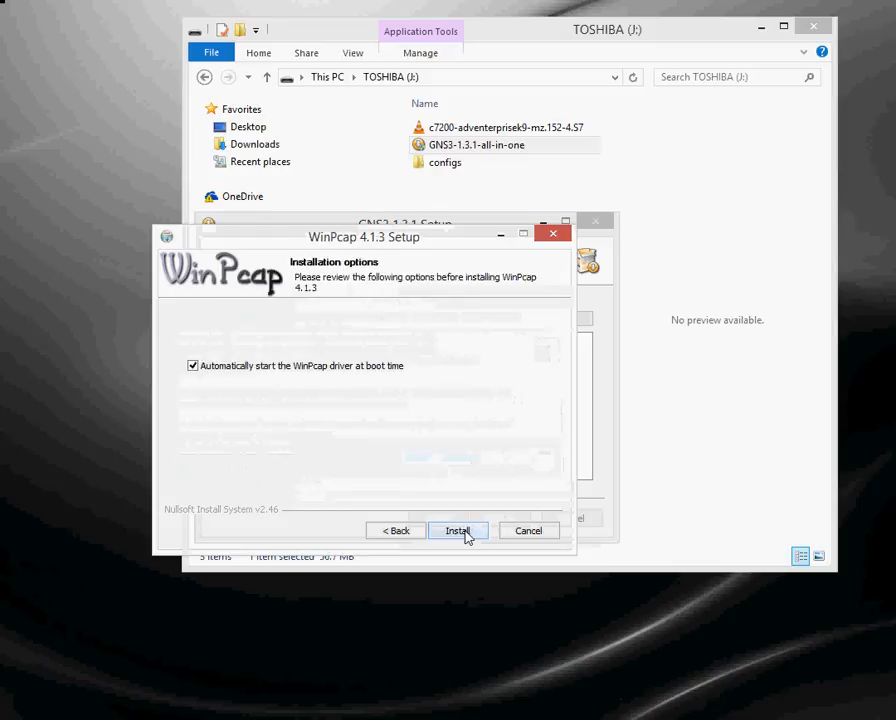
click(457, 530)
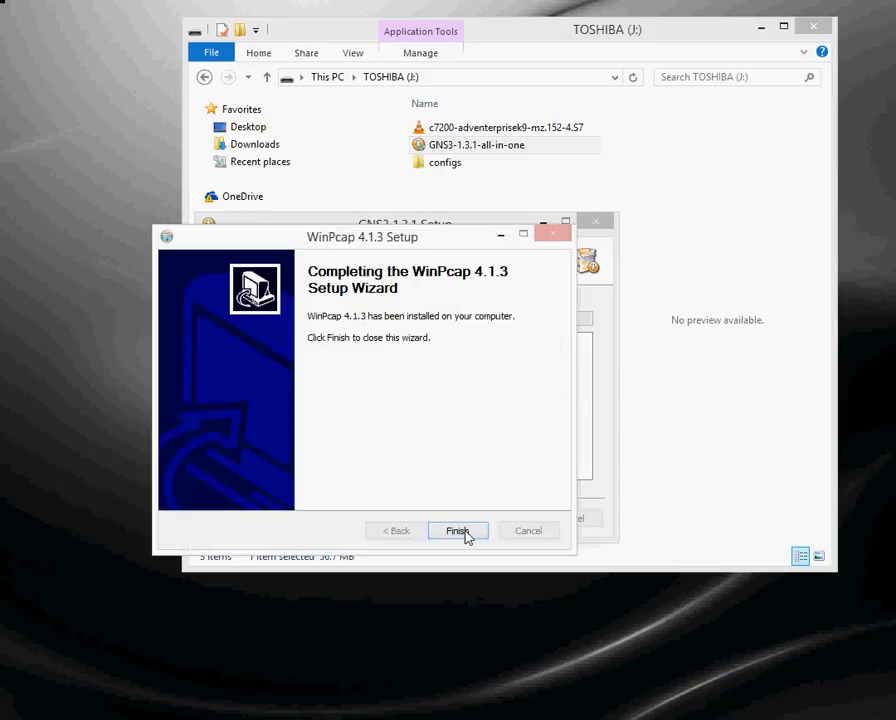
click(457, 530)
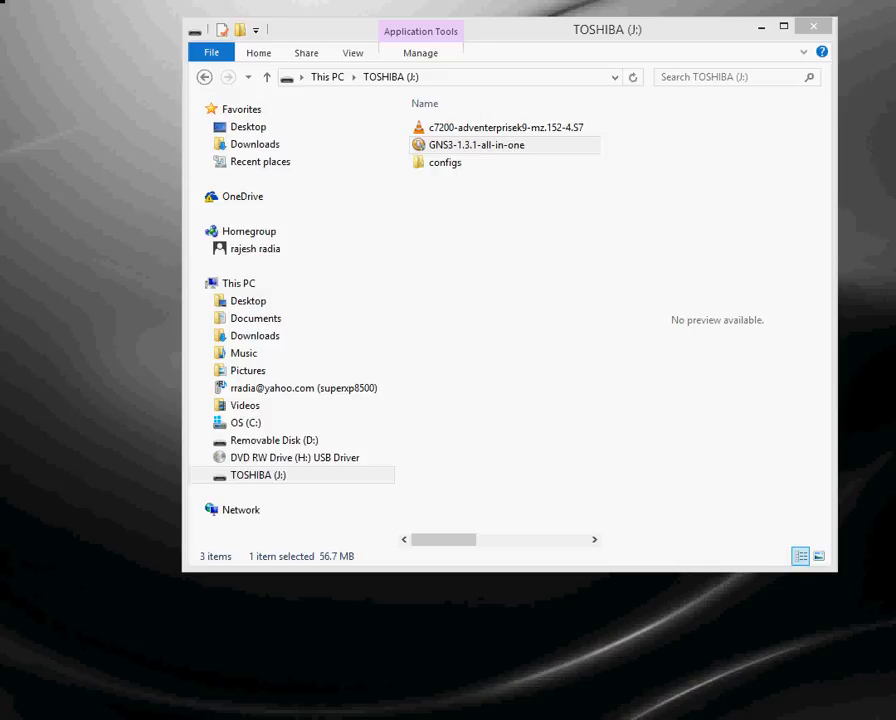
Launch GNS3 and change the Preferences interface style from Charcoal to Classic.
double_click(477, 145)
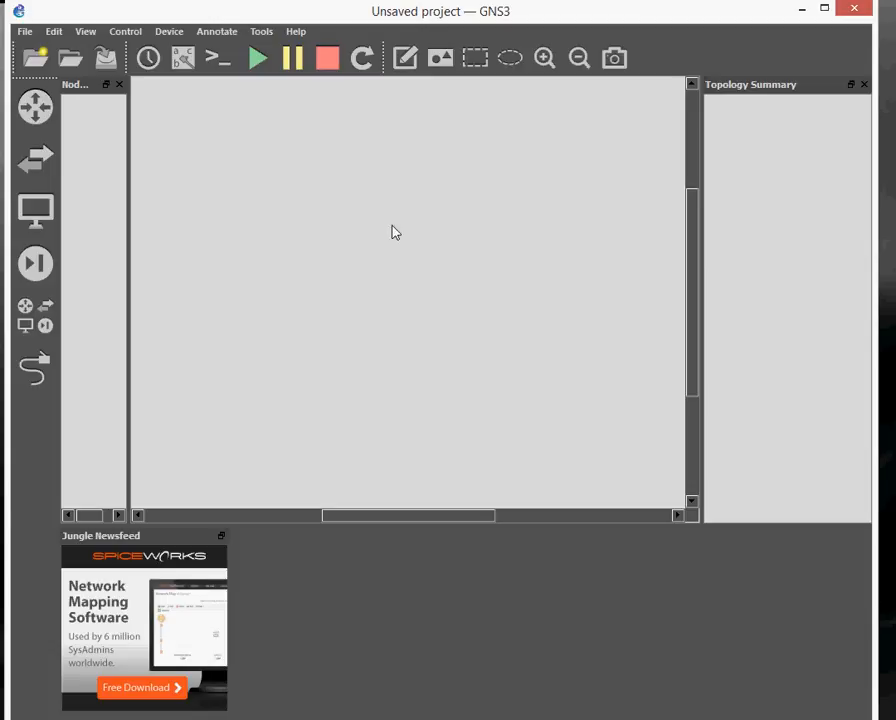
mouse_move(357, 198)
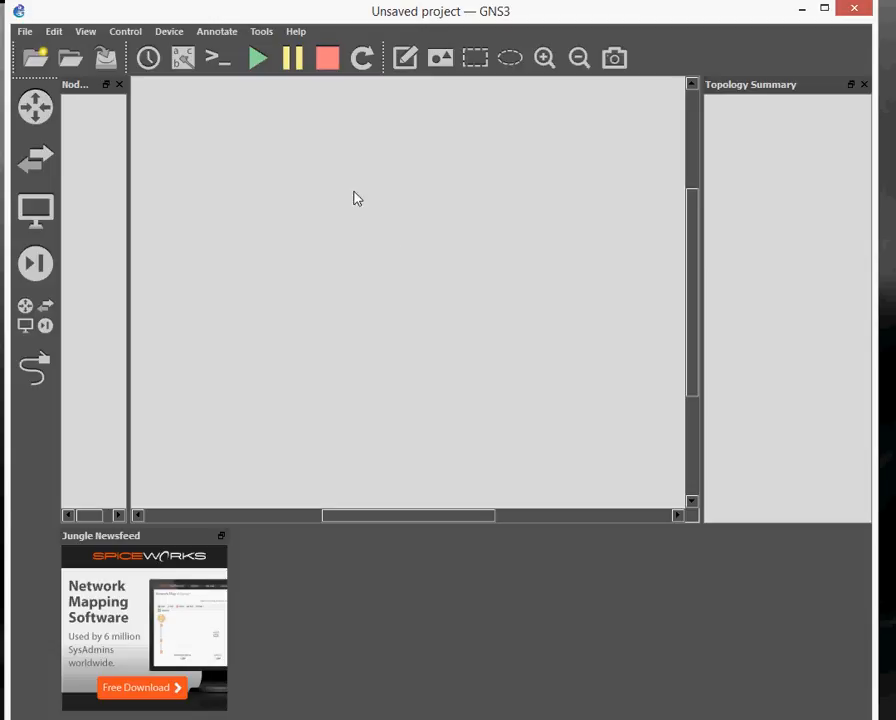
click(53, 31)
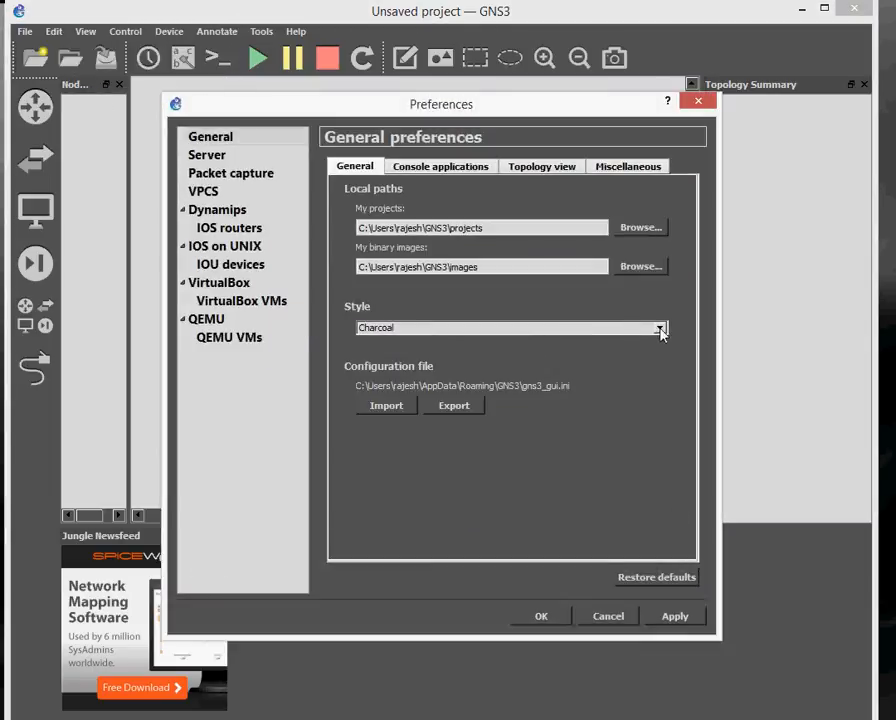
click(659, 327)
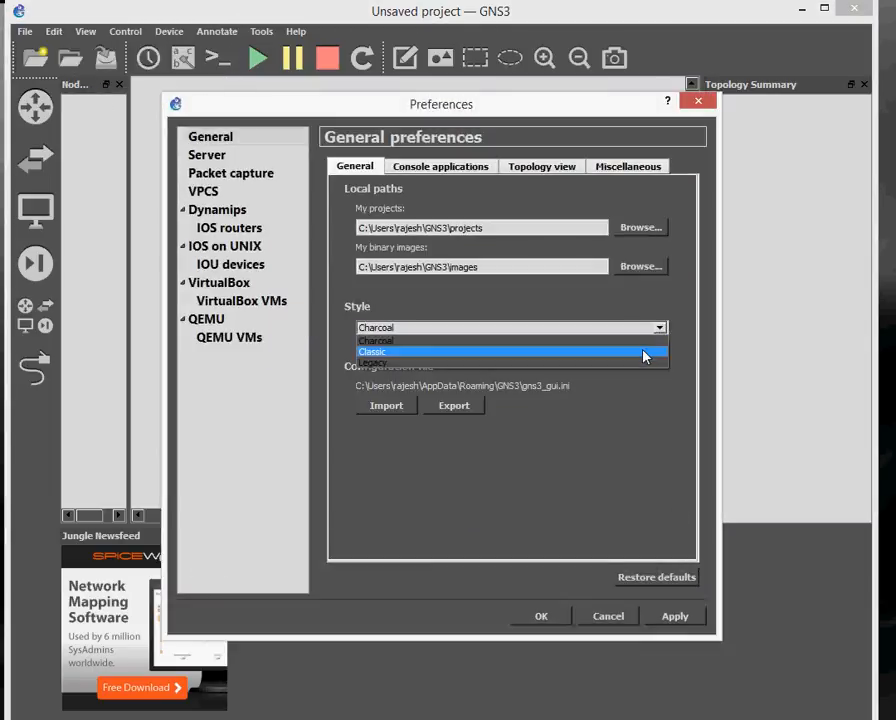
click(372, 351)
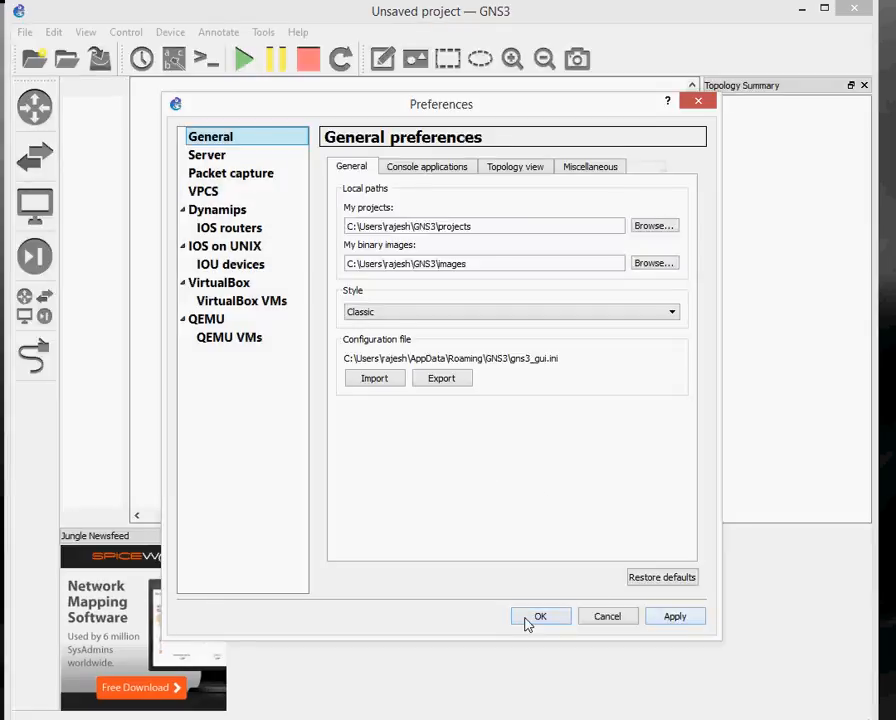
click(540, 615)
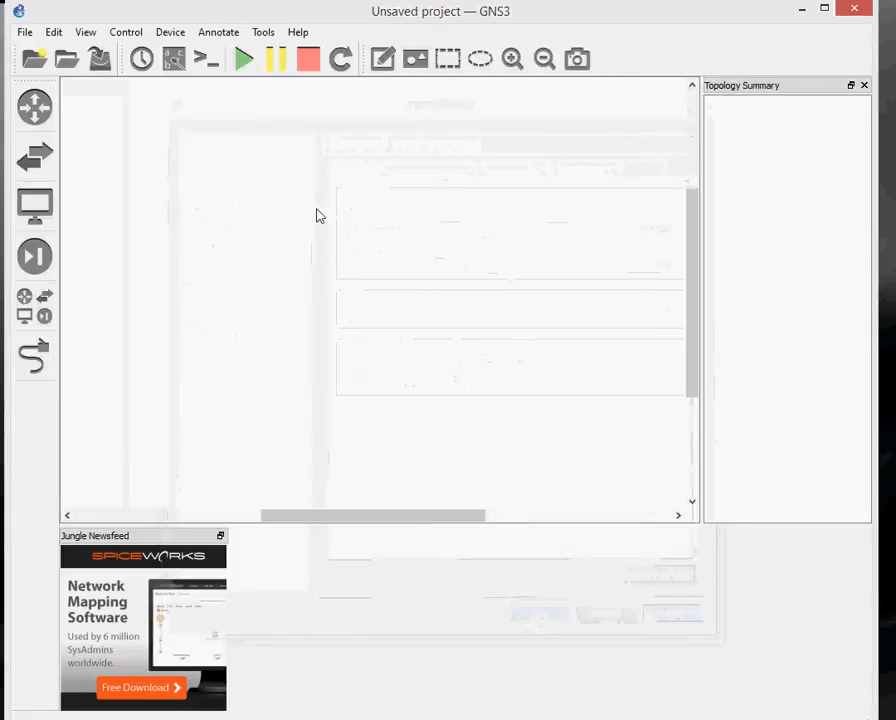
Switch the GNS3 interface style to Legacy in Preferences.
click(53, 32)
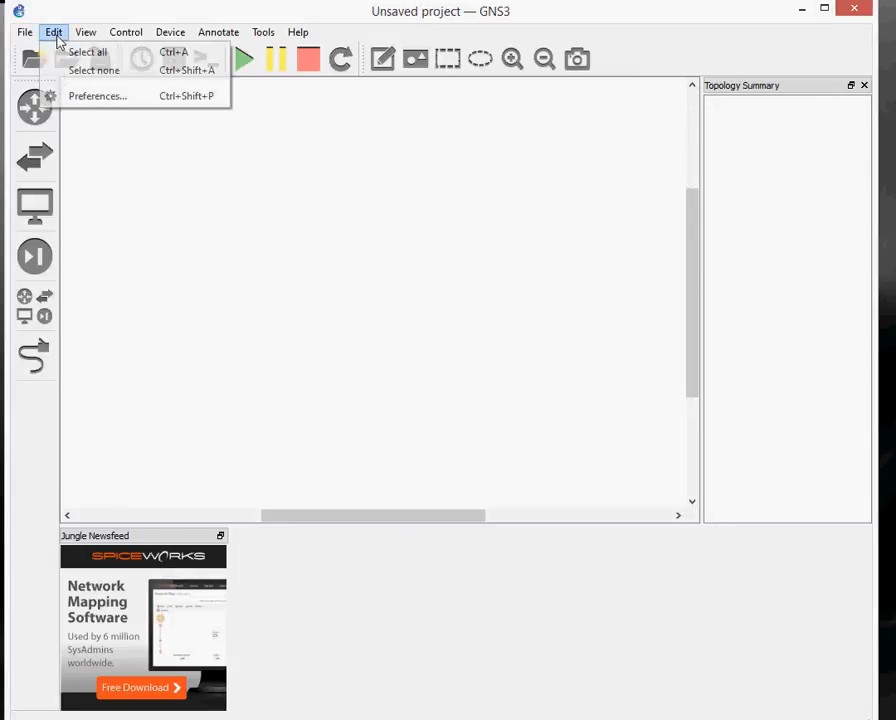
click(97, 95)
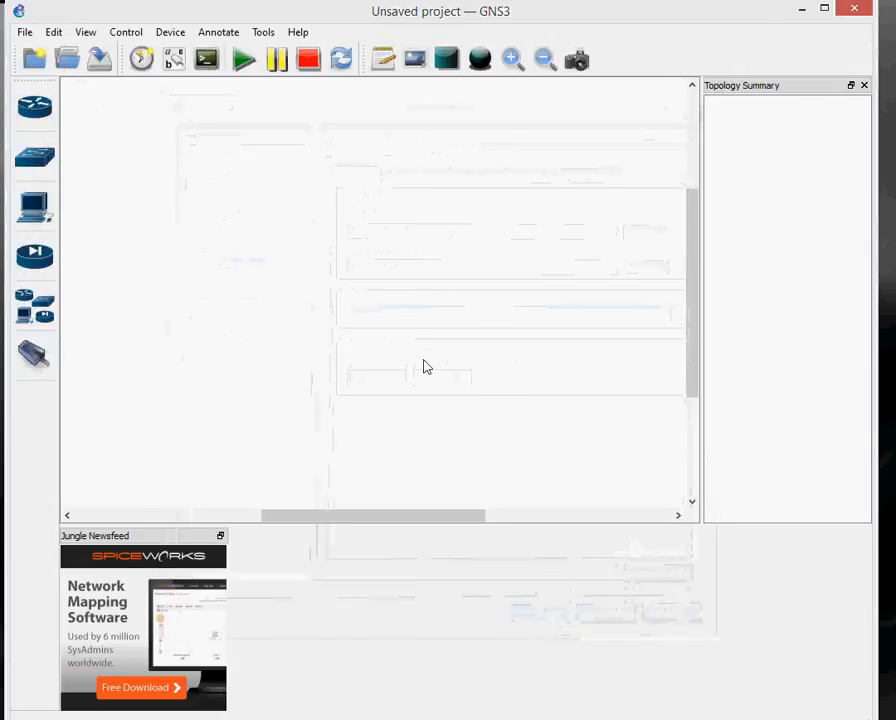
click(34, 255)
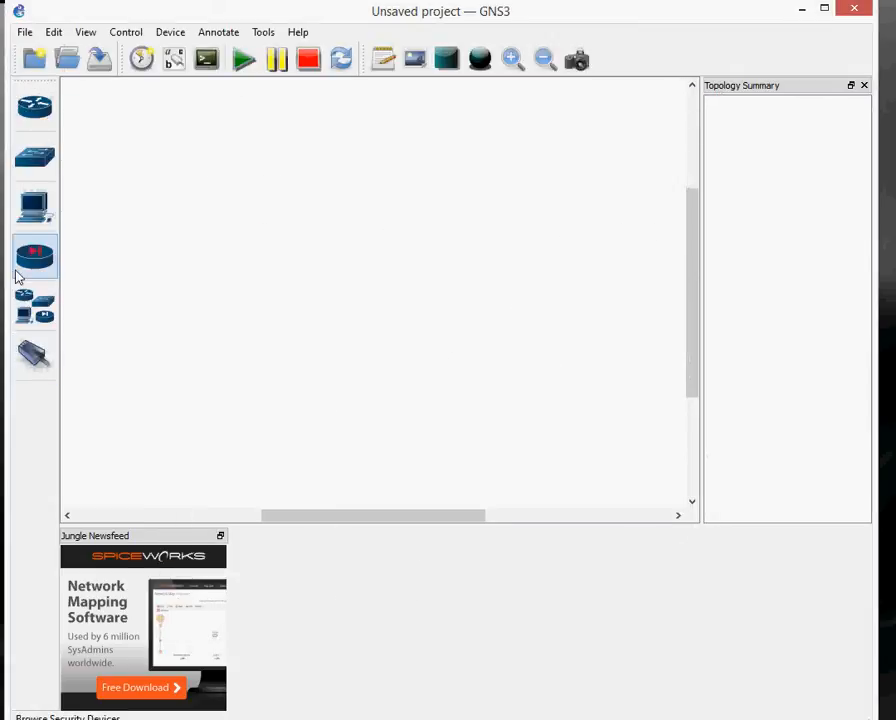
mouse_move(33, 256)
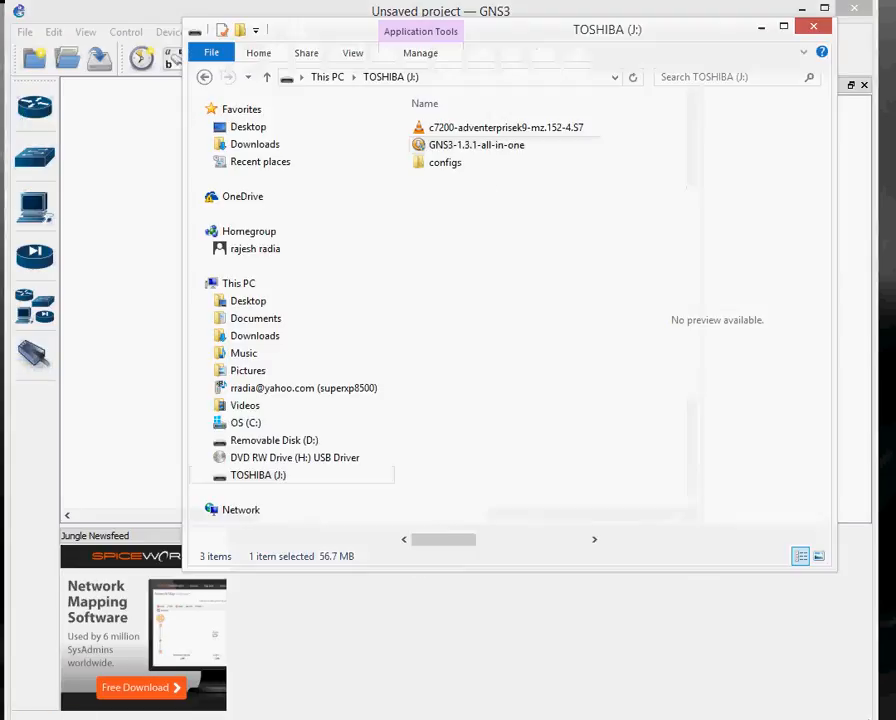
Select the c7200-adventerprisek9-mz.152-4.S7 image on the TOSHIBA (J:) drive.
click(500, 127)
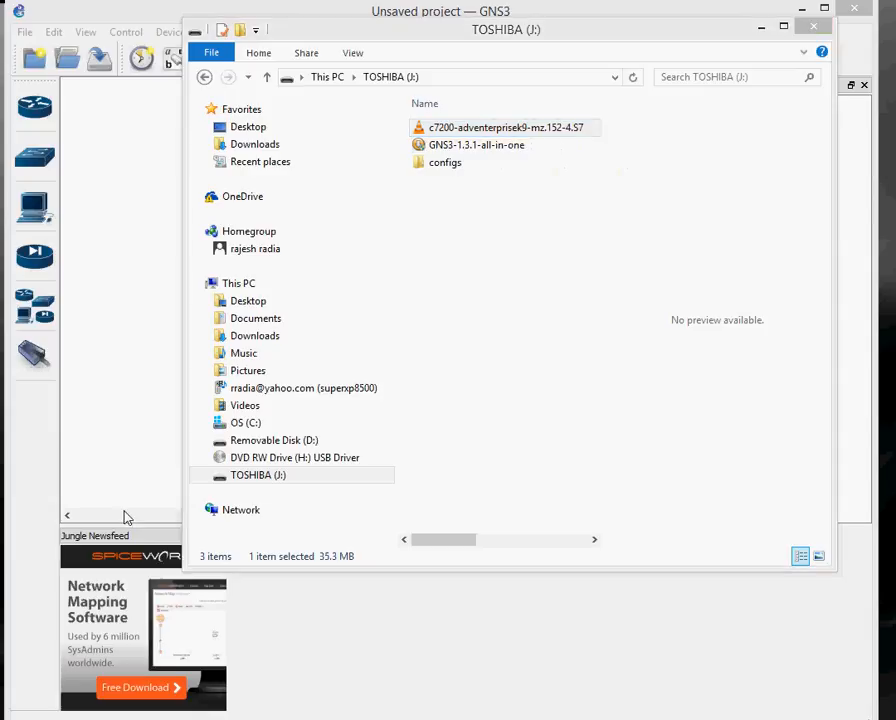
mouse_move(138, 230)
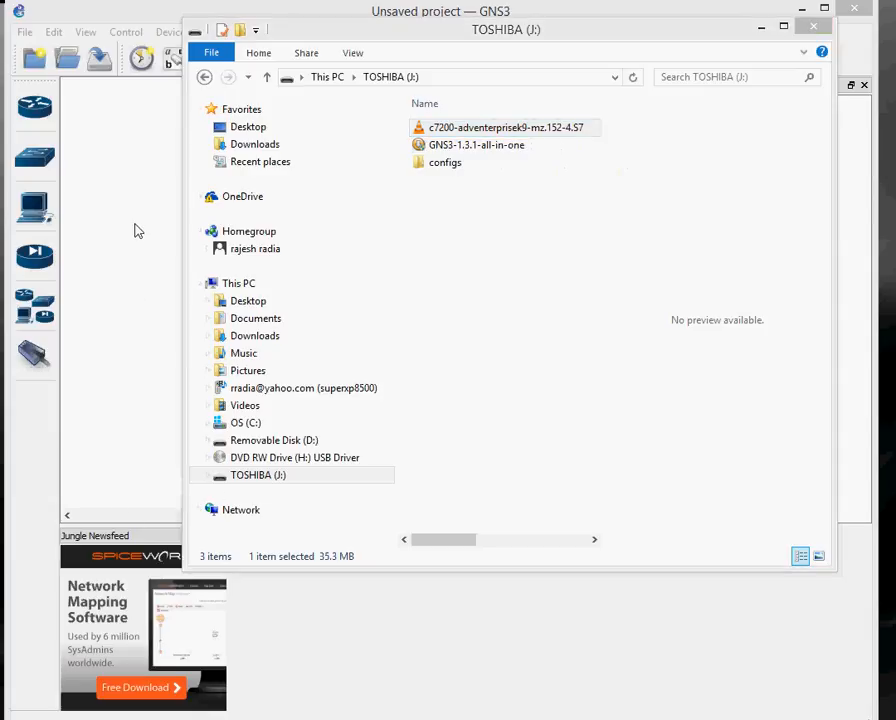
Bring GNS3 forward and open Preferences at Dynamips > IOS routers.
click(813, 26)
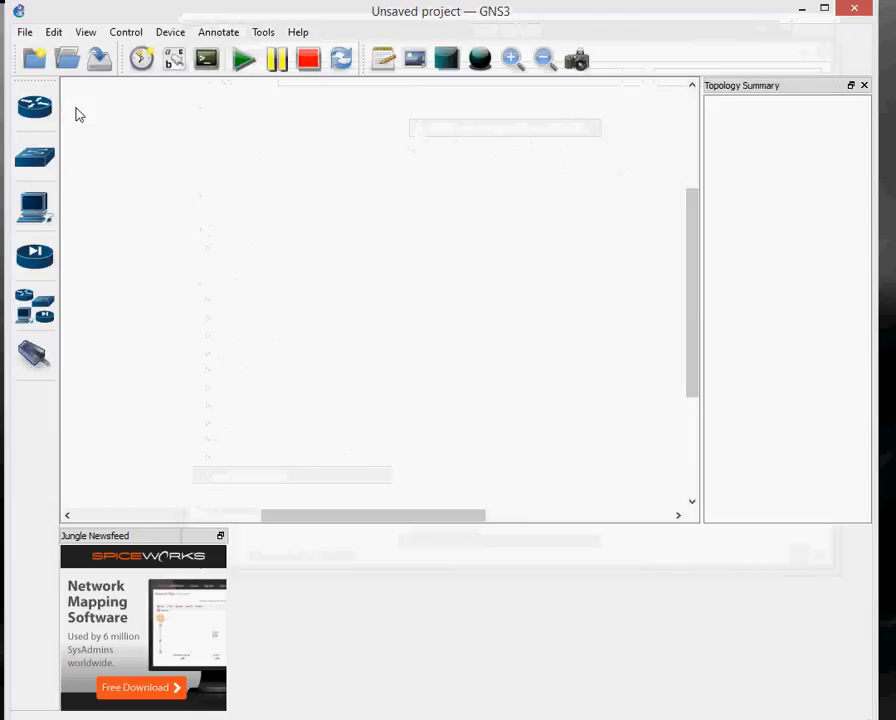
click(53, 32)
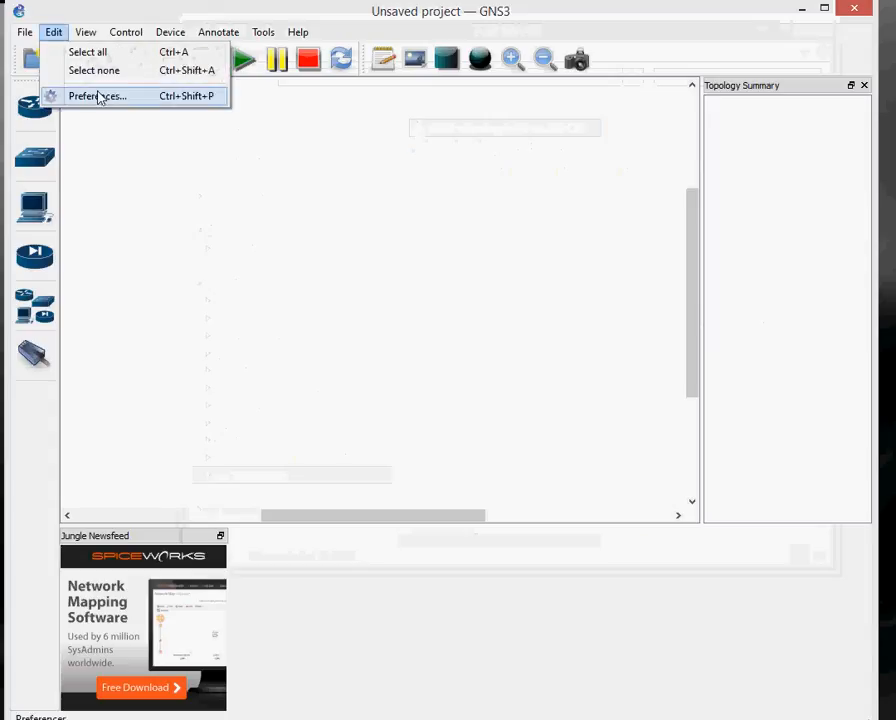
click(97, 96)
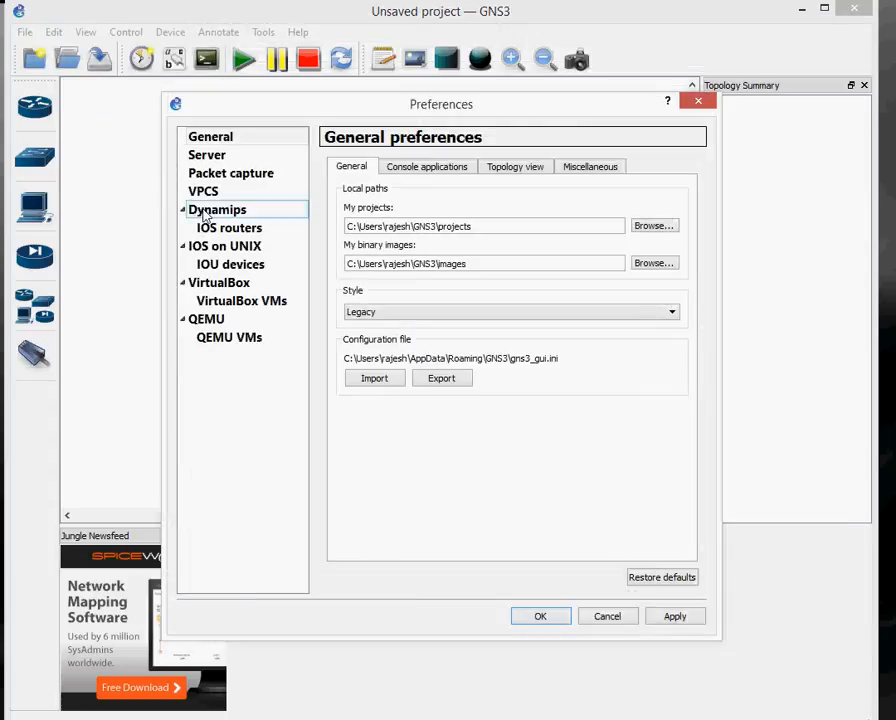
click(229, 227)
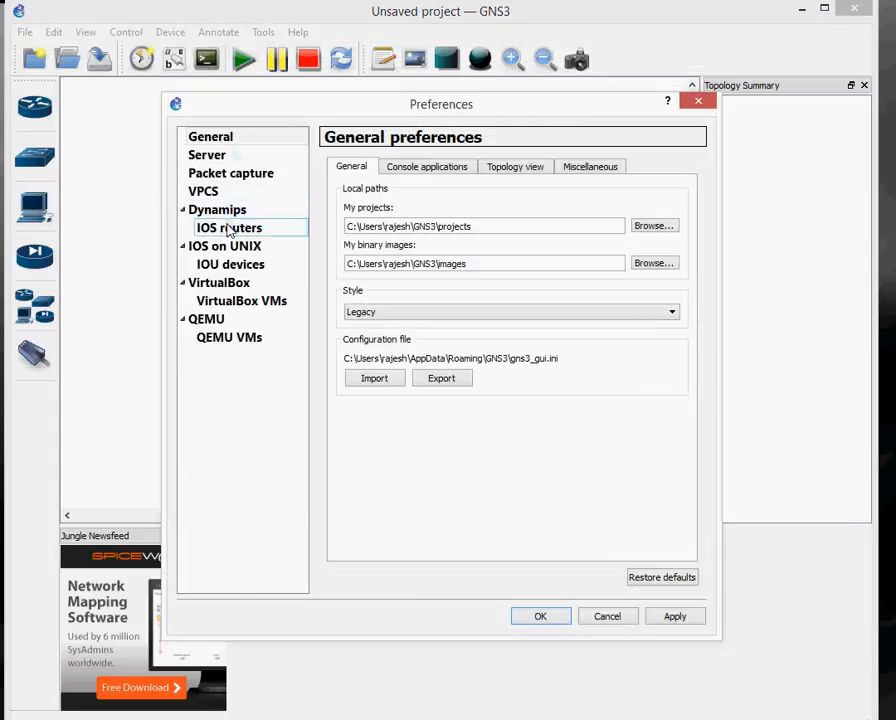
click(228, 227)
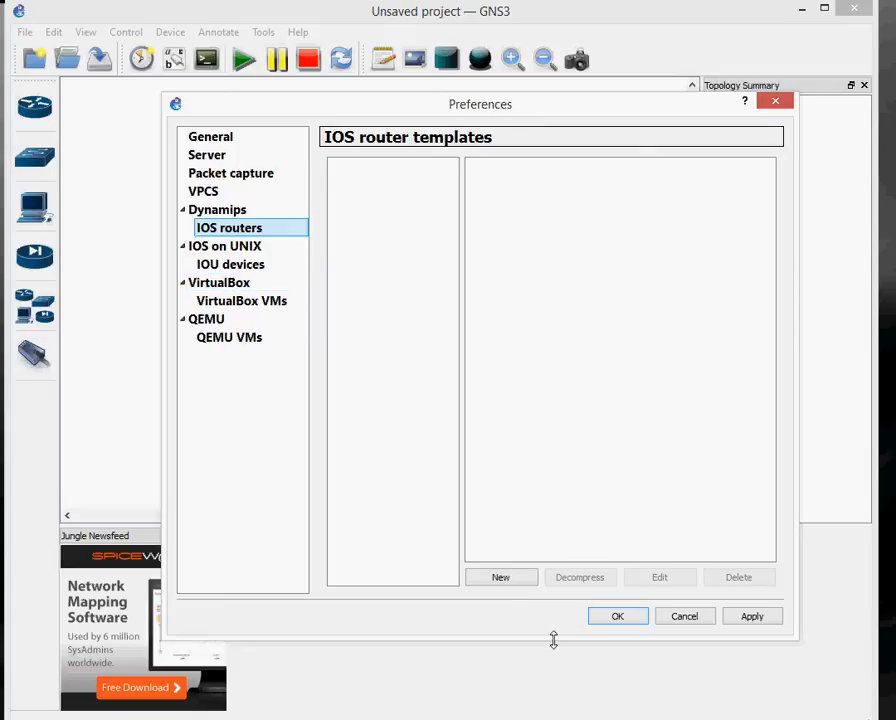
Start a new IOS router template using the c7200 image from TOSHIBA (J:).
click(500, 577)
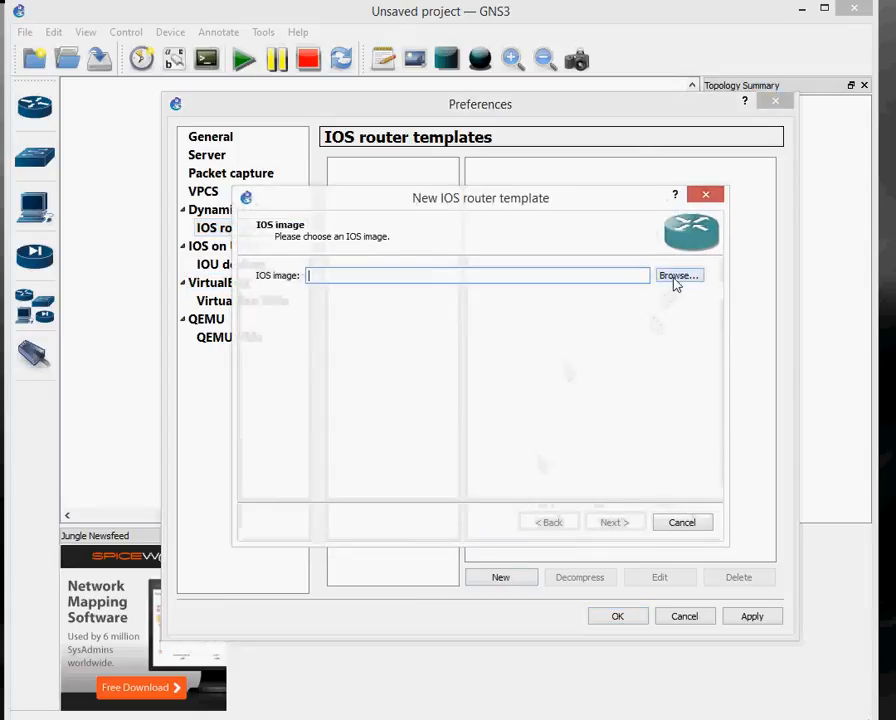
click(678, 275)
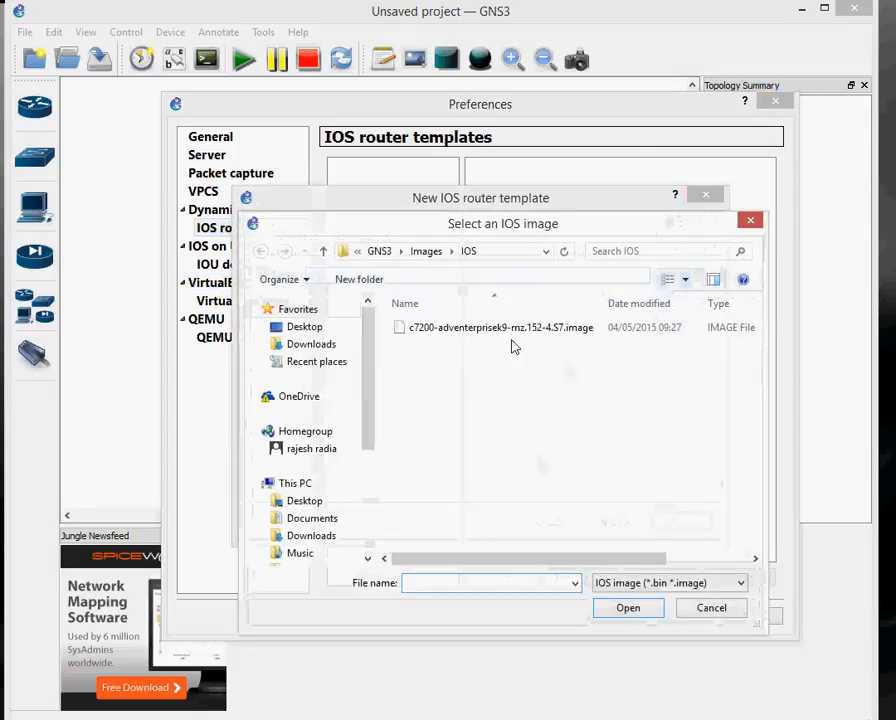
click(500, 327)
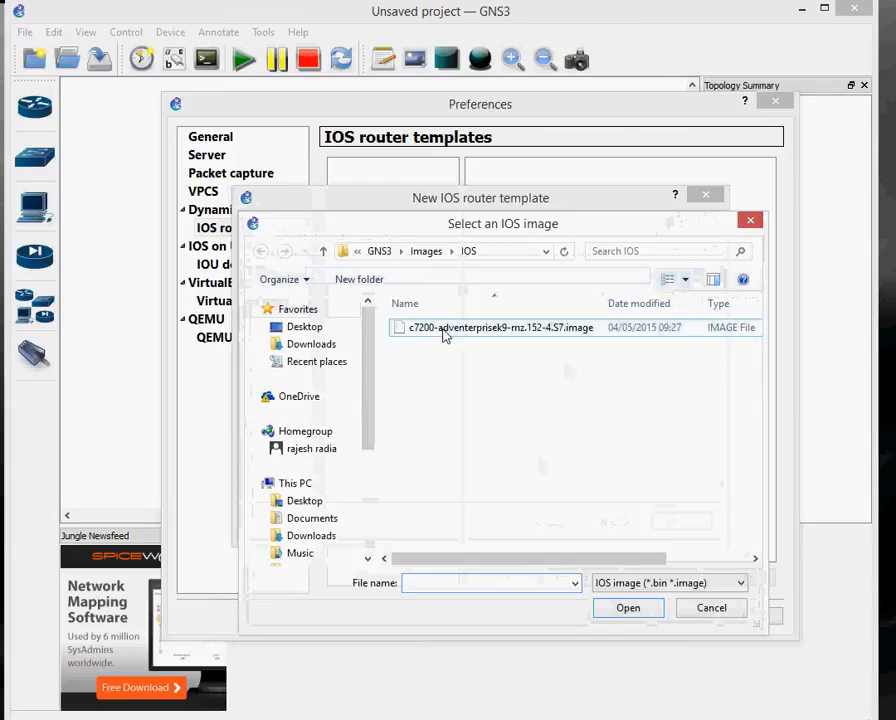
click(545, 251)
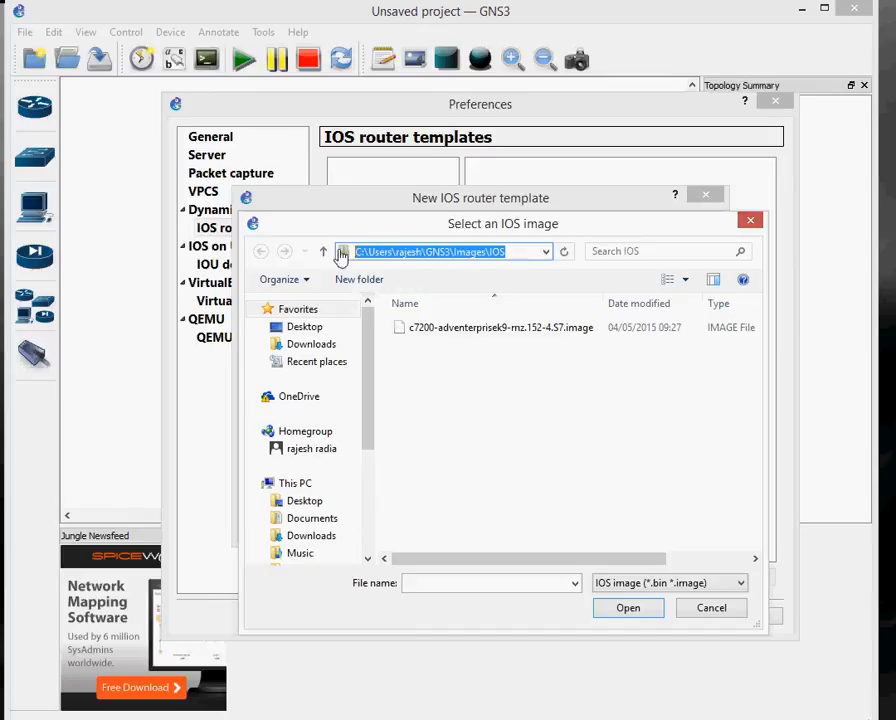
mouse_move(347, 427)
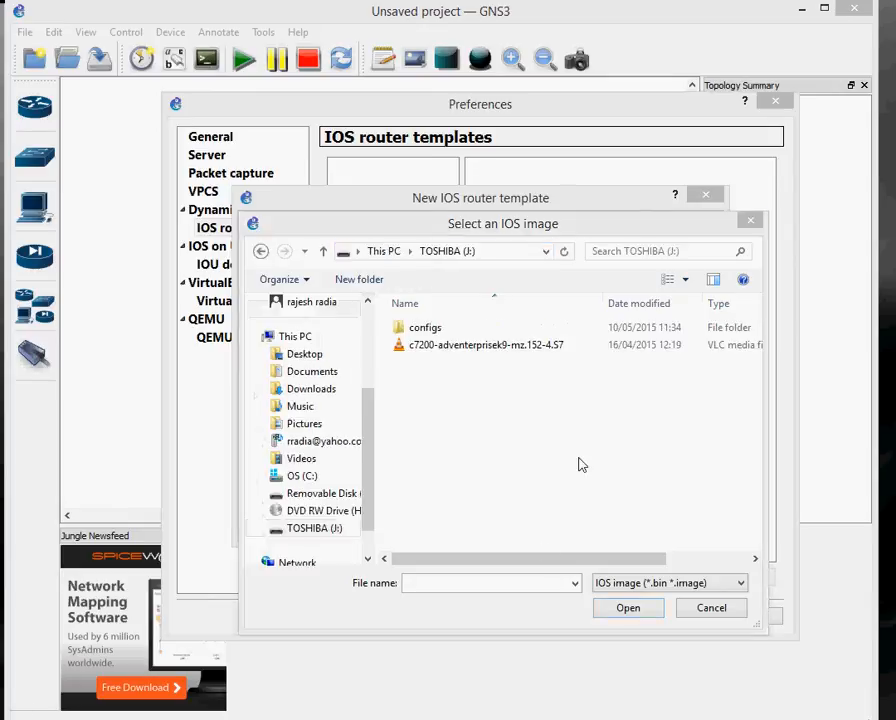
click(486, 344)
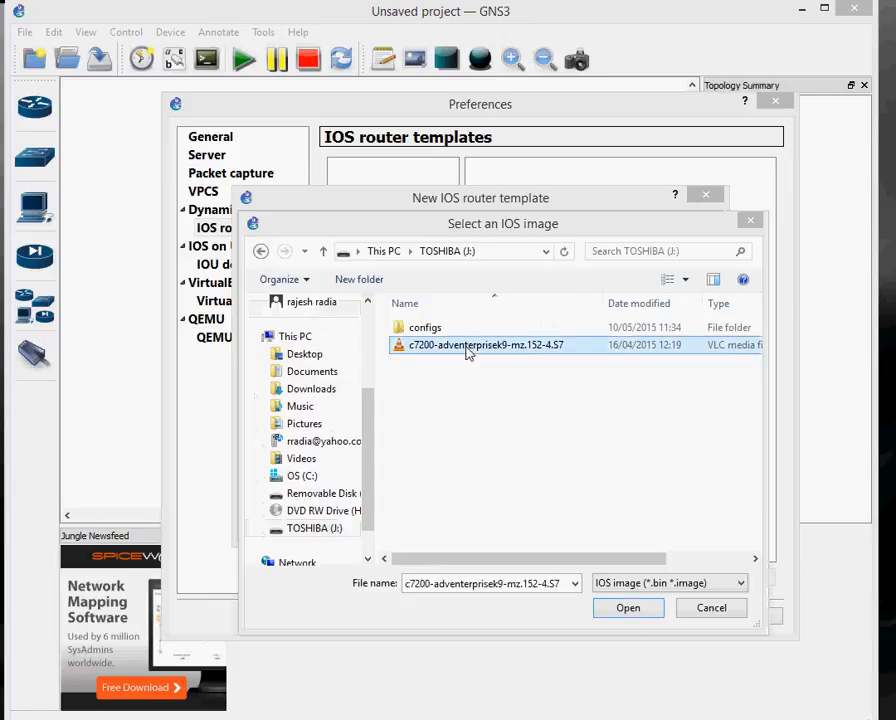
click(628, 607)
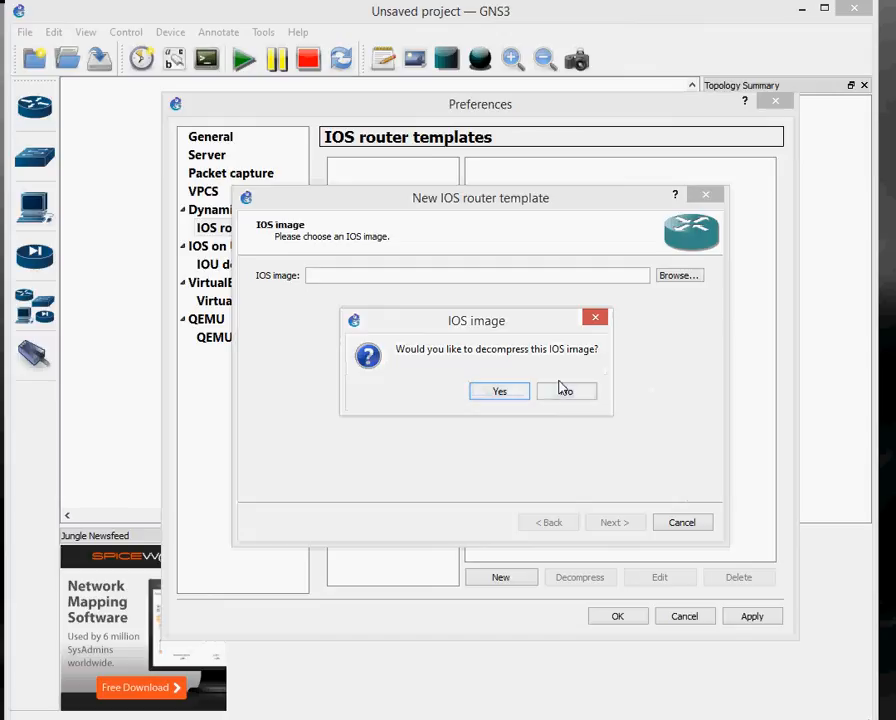
mouse_move(563, 390)
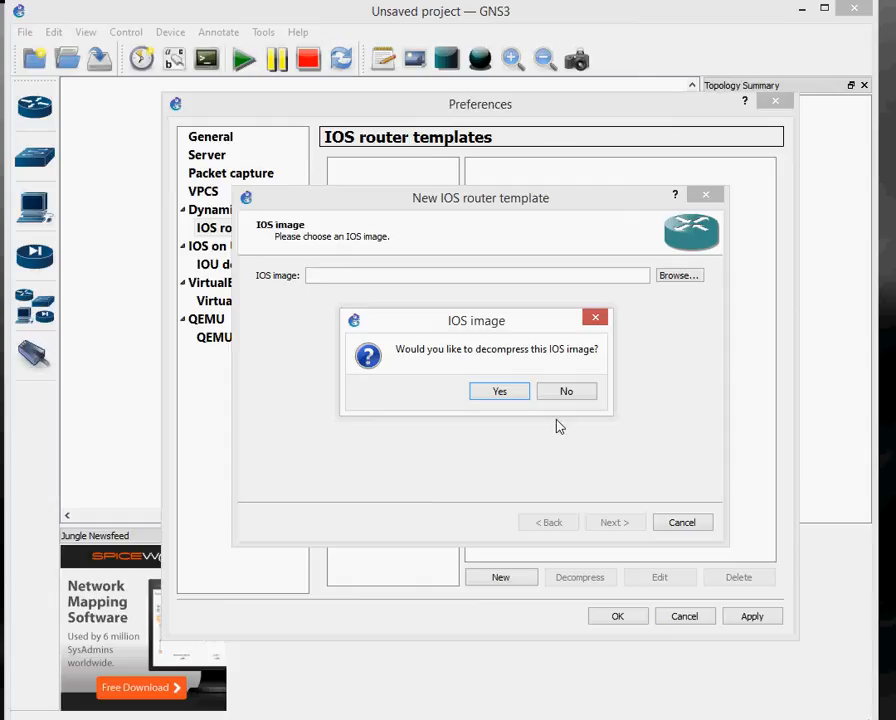
Accept decompressing the c7200 IOS image so it fills the template's image field.
click(499, 391)
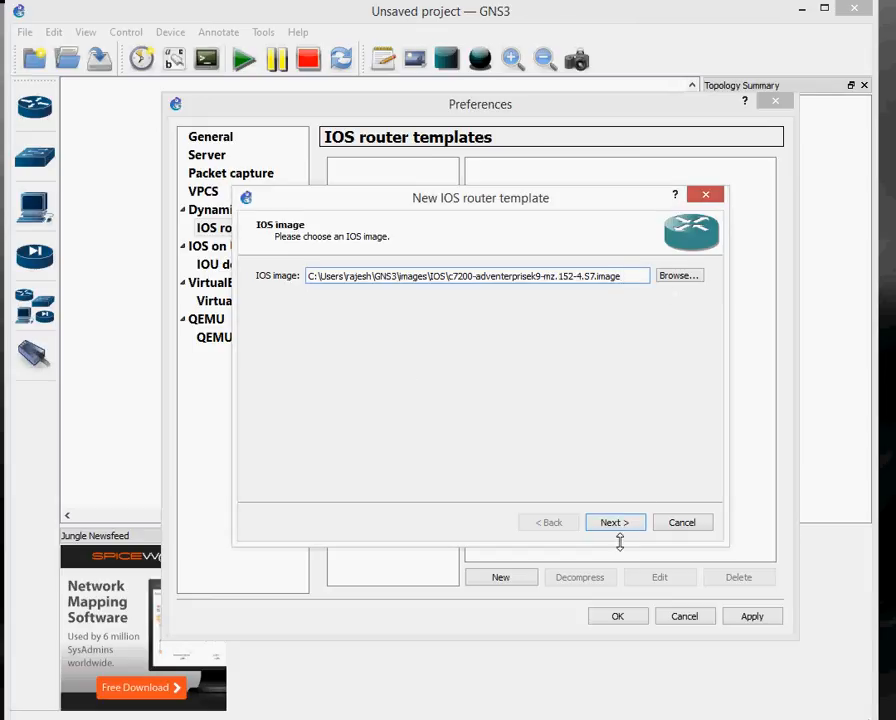
Keep the template name and platform as c7200 and accept 512 MiB default RAM.
click(614, 522)
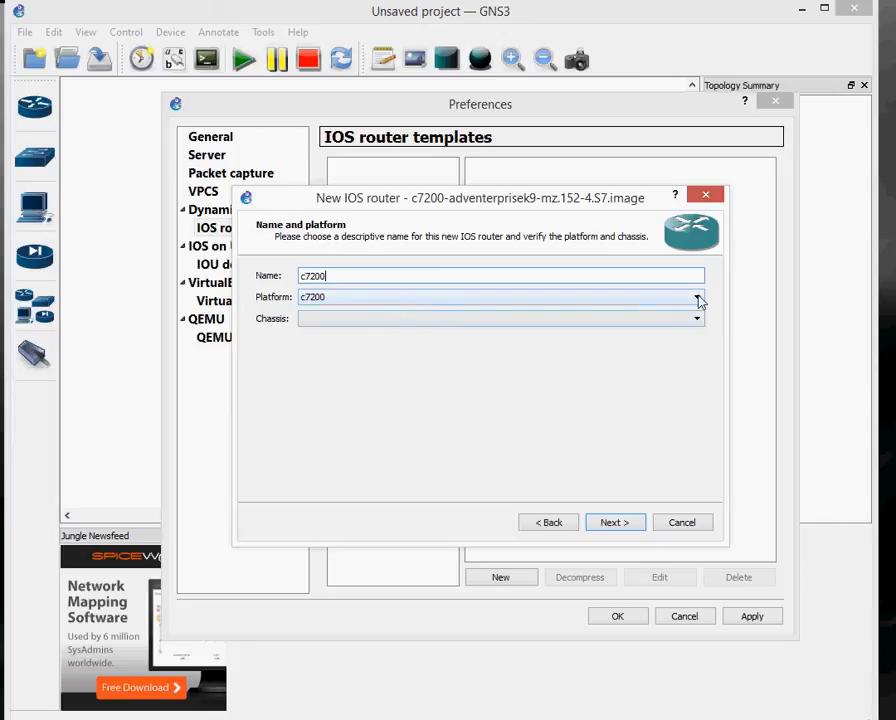
click(697, 297)
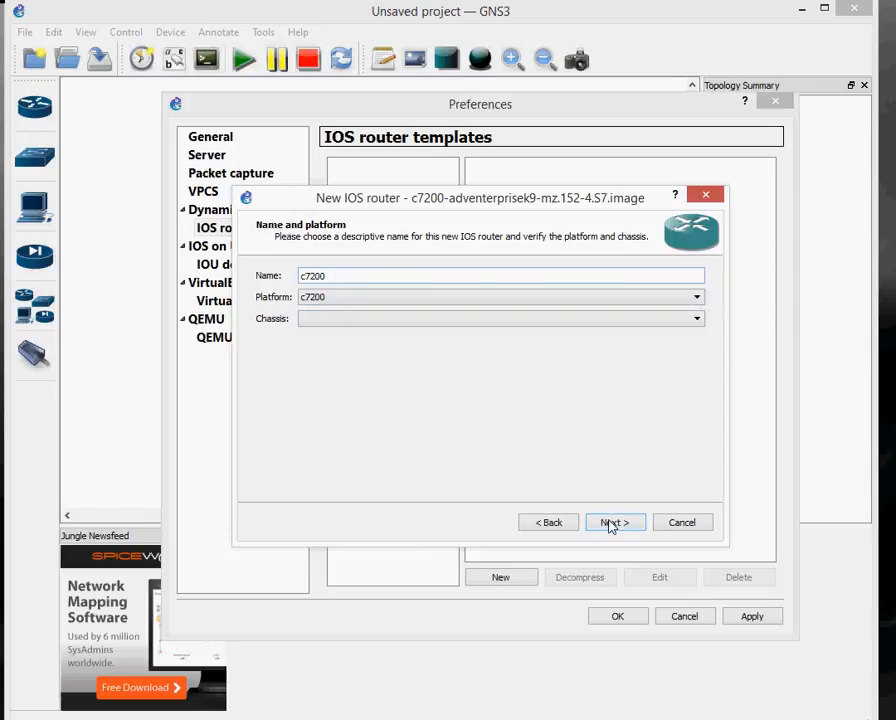
click(614, 522)
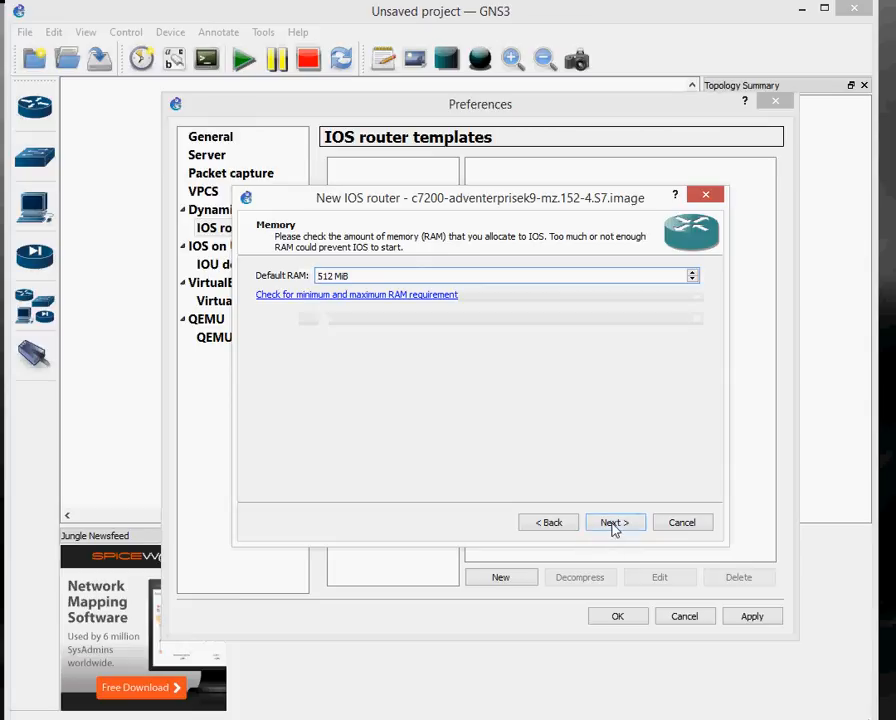
click(614, 522)
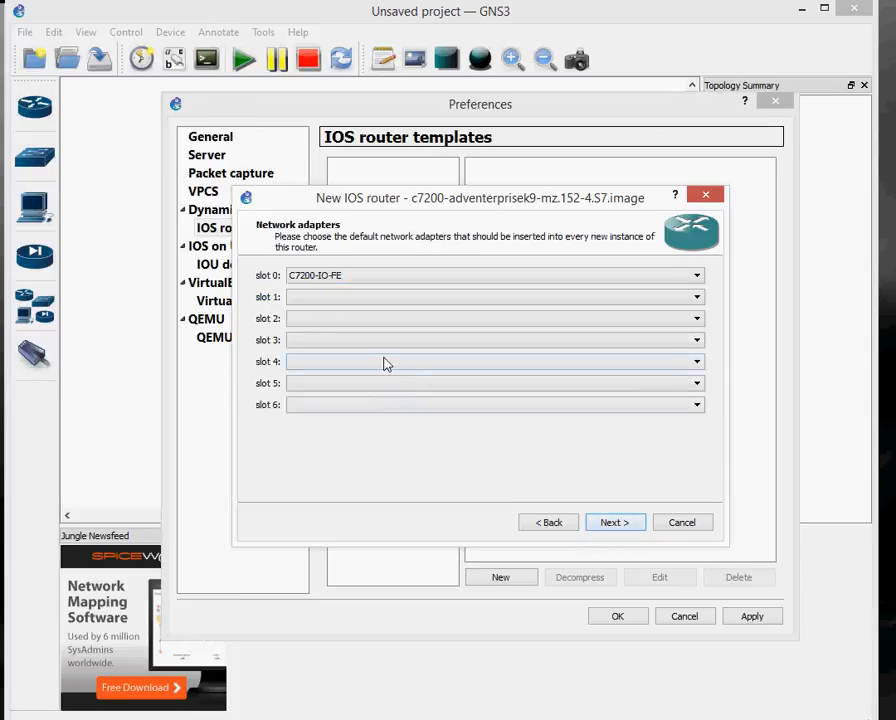
Fit C7200-IO-2FE in slot 0, PA-4T+ in slot 1 and PA-4E in slot 2.
click(696, 275)
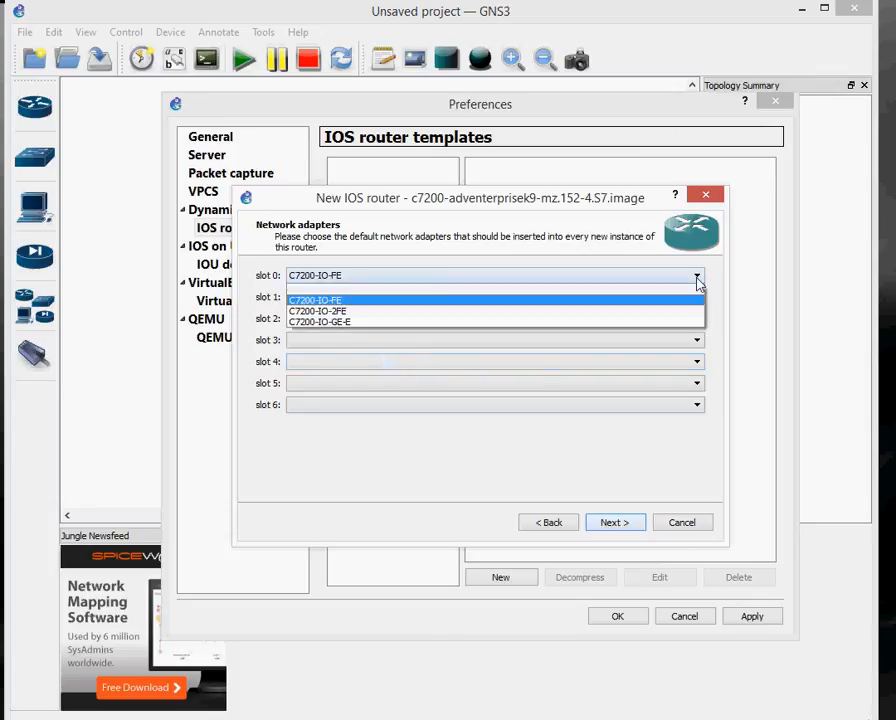
click(318, 311)
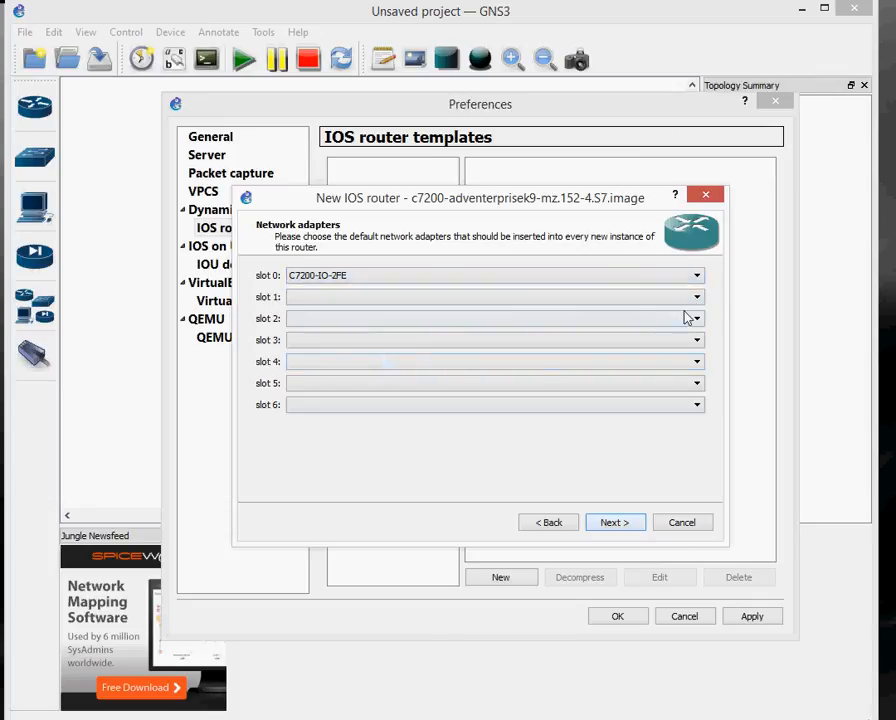
click(696, 297)
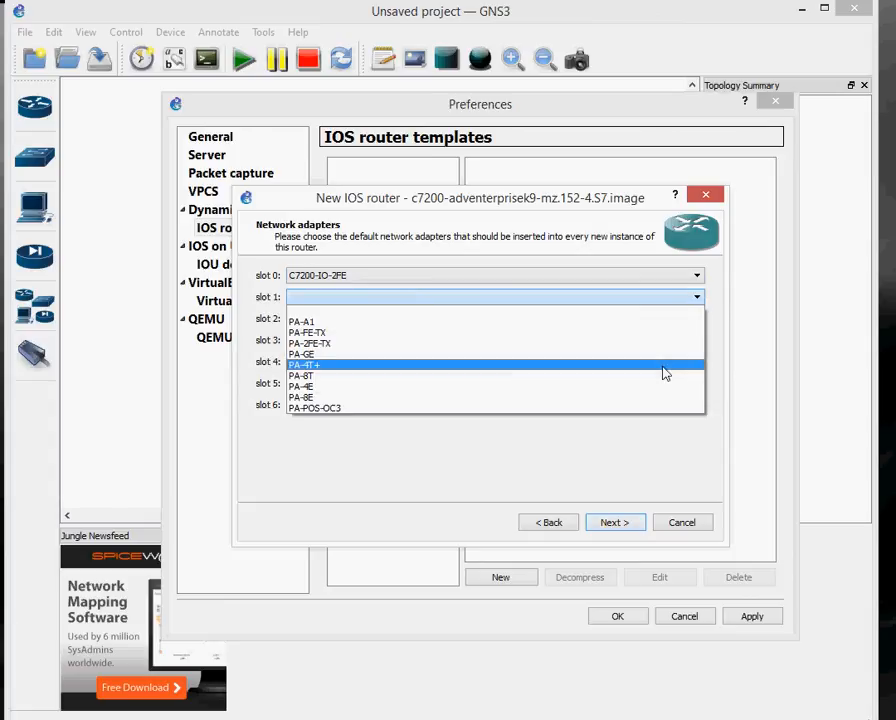
click(307, 364)
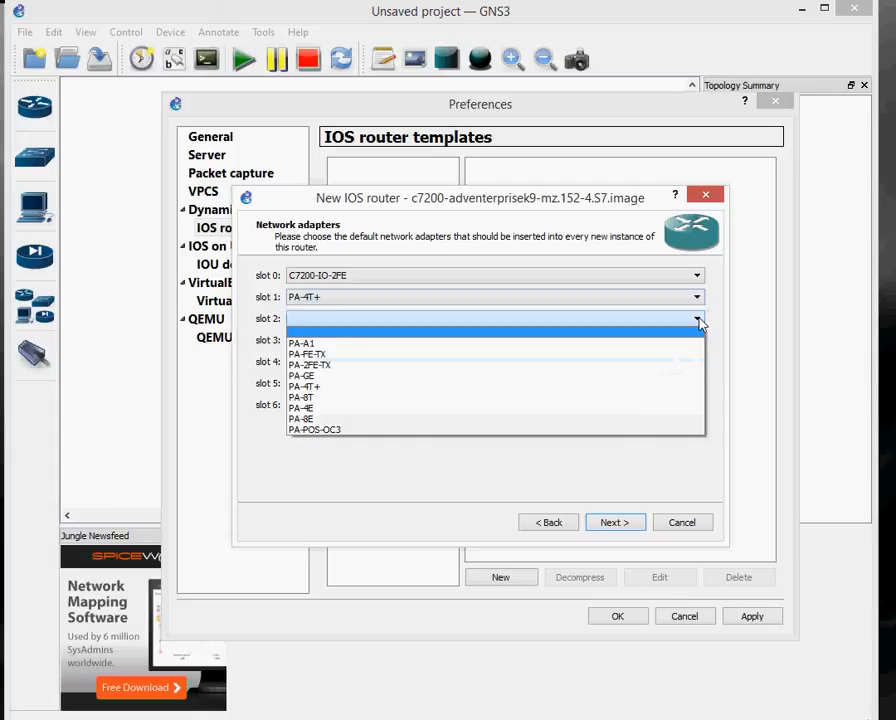
mouse_move(665, 408)
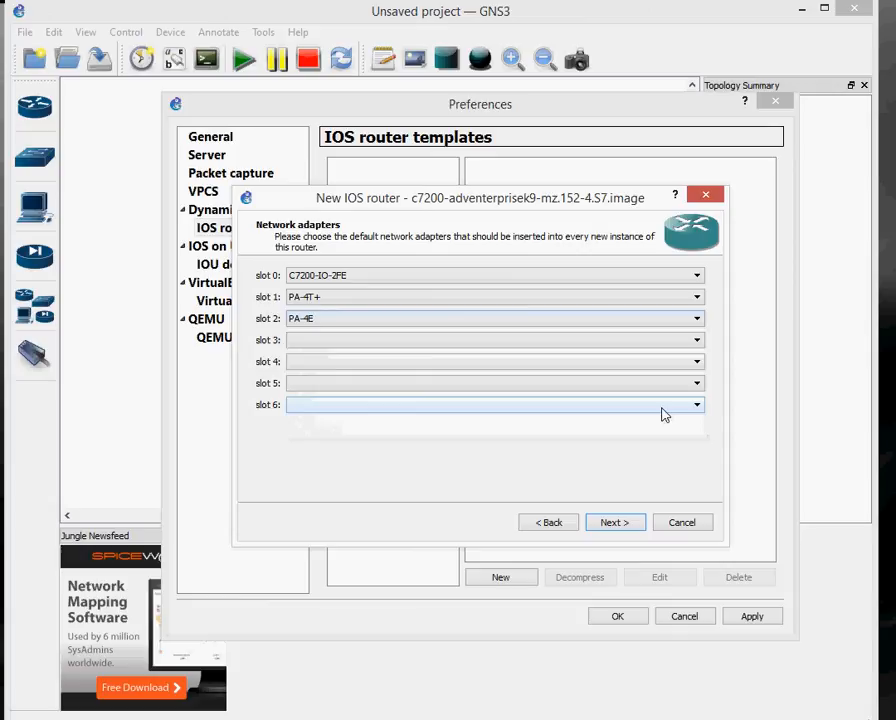
mouse_move(603, 357)
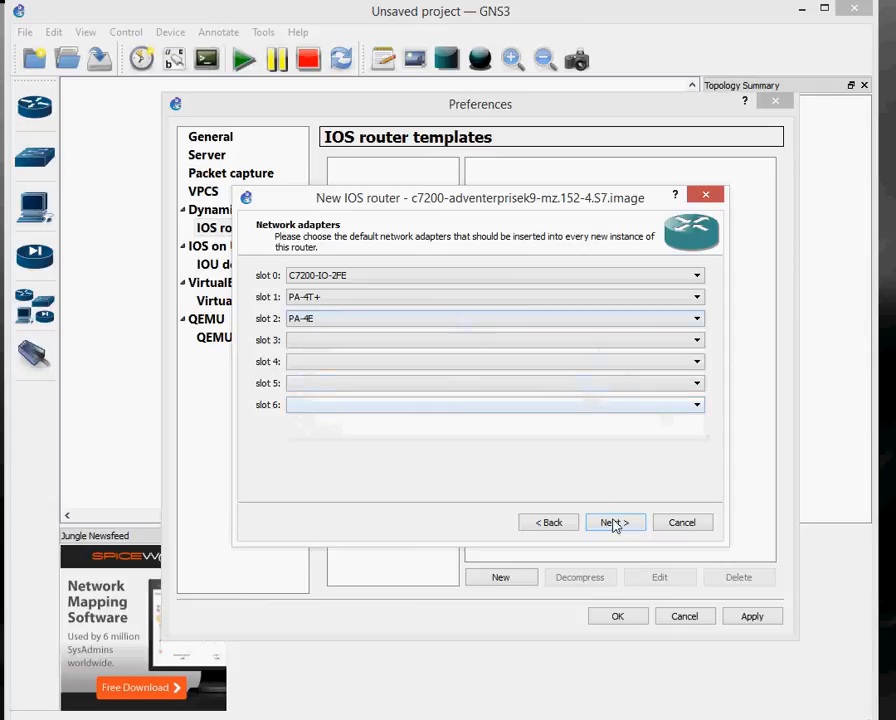
click(614, 522)
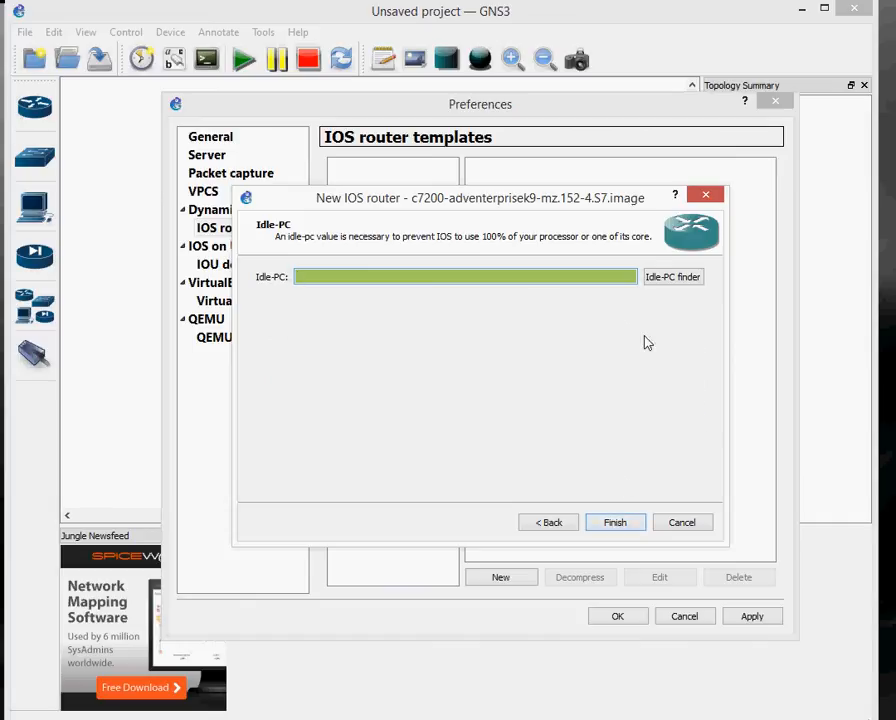
Leave the Idle-PC value unset and finish the c7200 router template wizard.
click(465, 277)
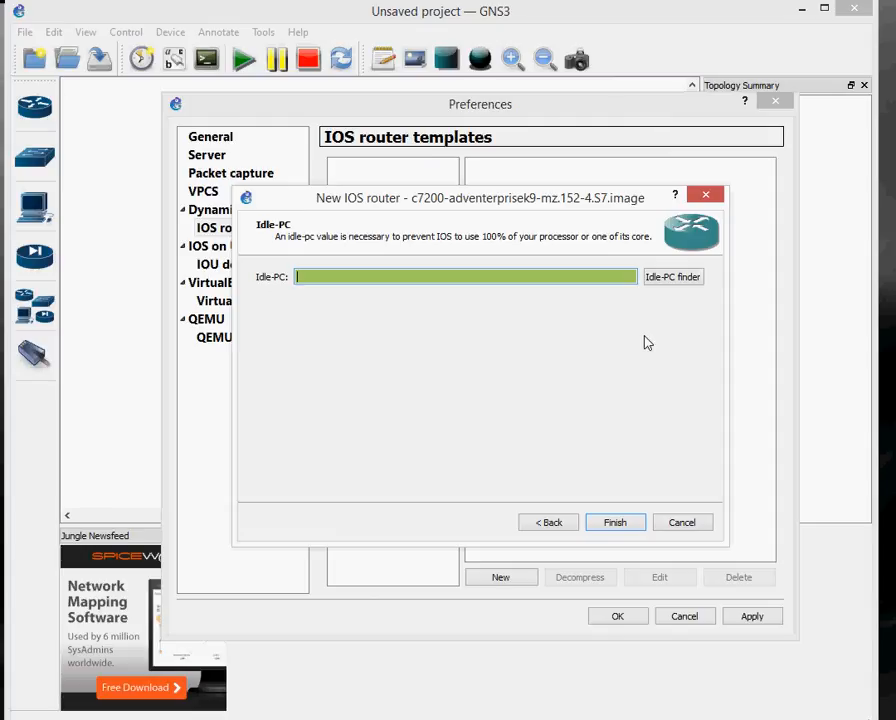
mouse_move(573, 309)
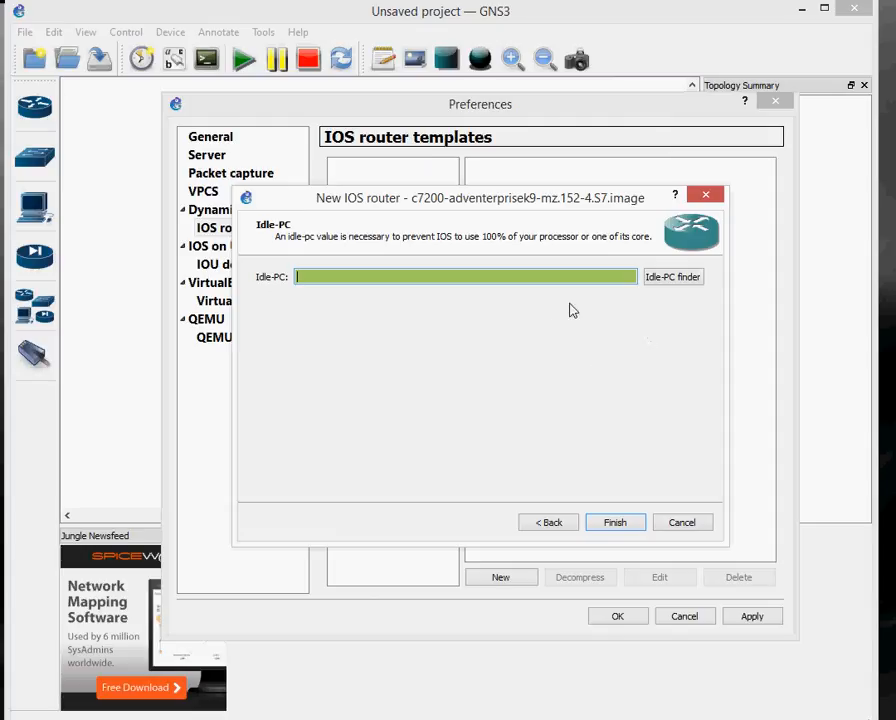
mouse_move(603, 440)
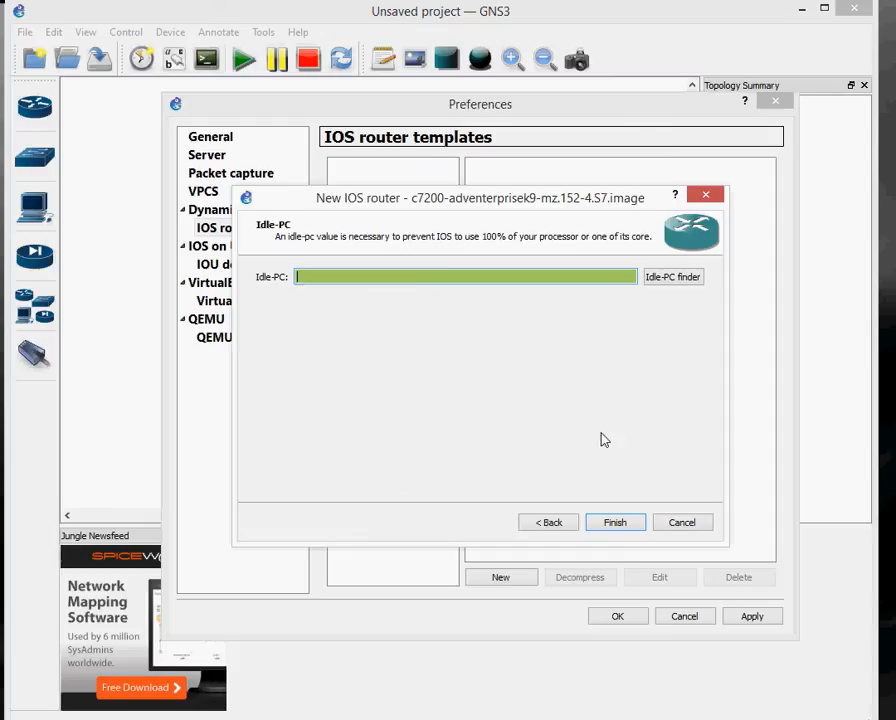
mouse_move(615, 522)
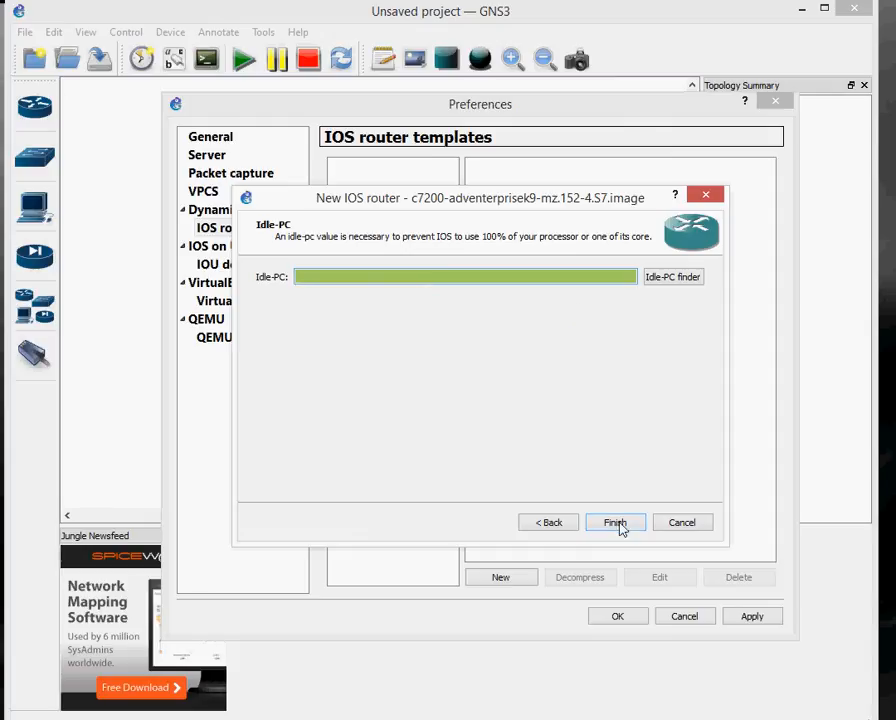
click(615, 522)
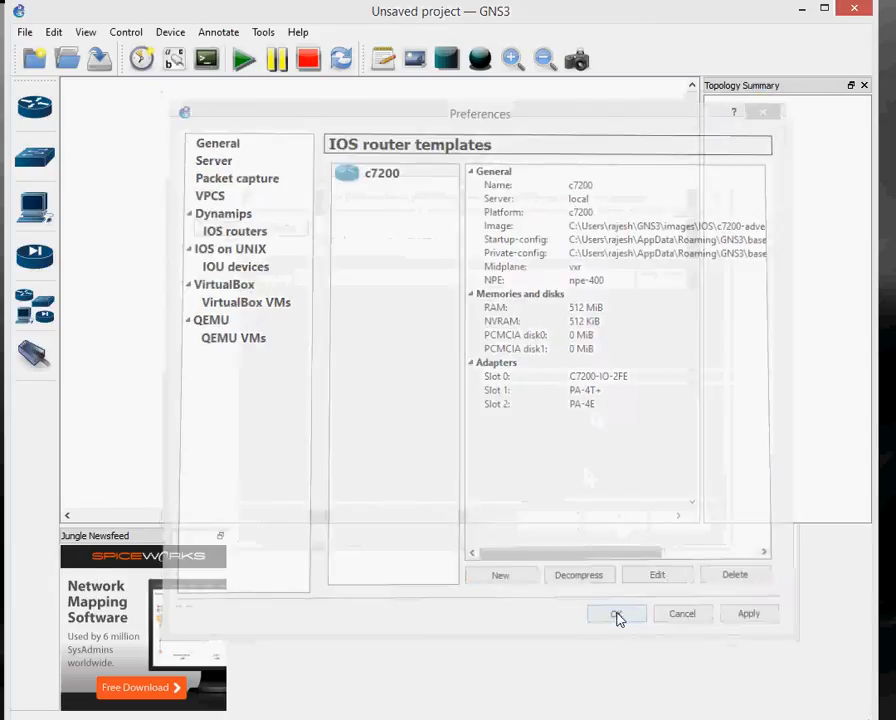
Close Preferences and place a c7200 router R1 on the workspace.
click(616, 613)
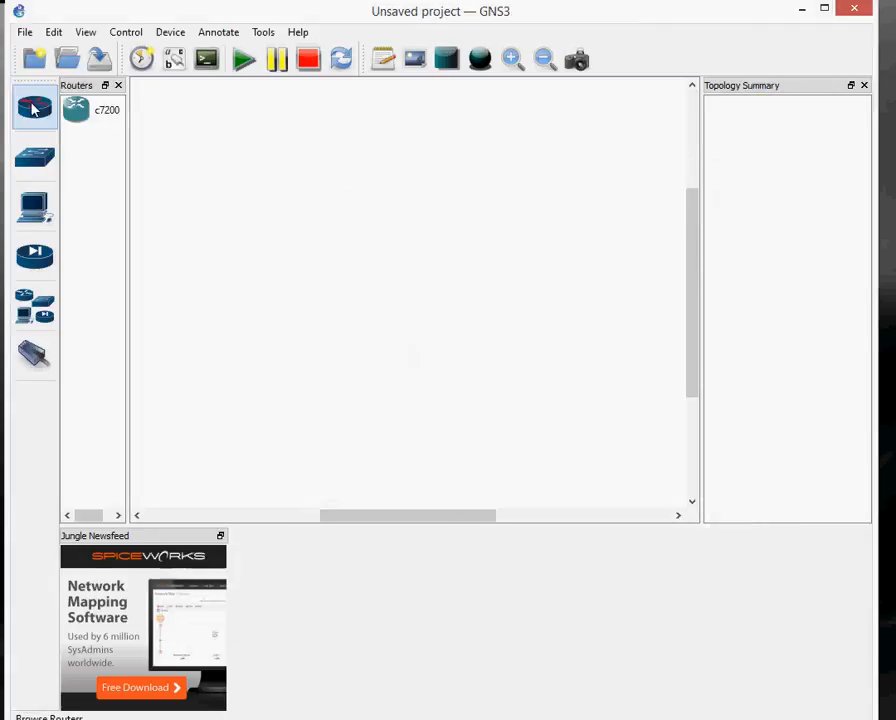
click(93, 110)
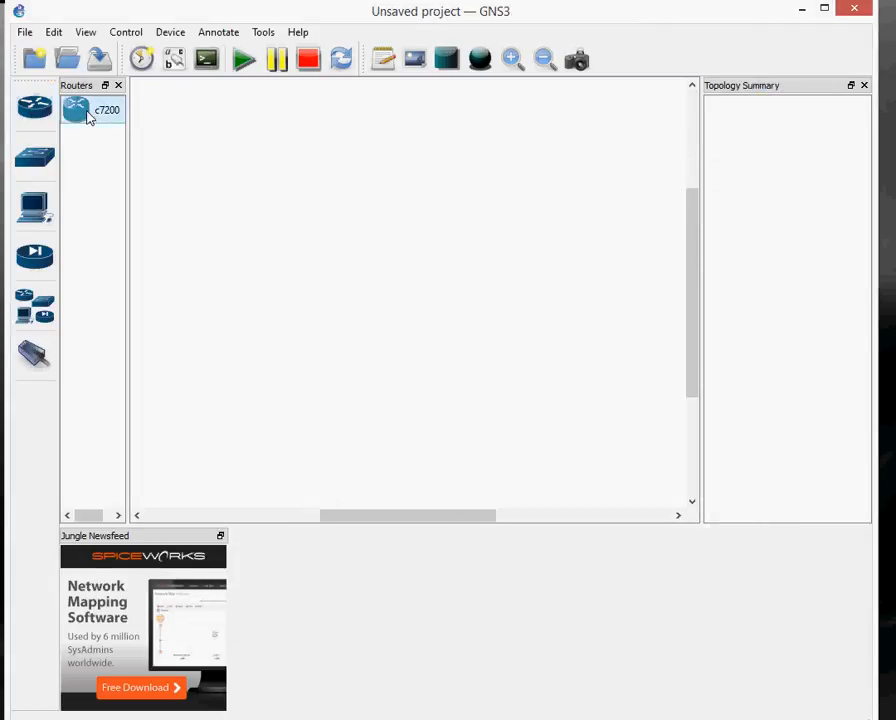
drag(93, 109, 390, 252)
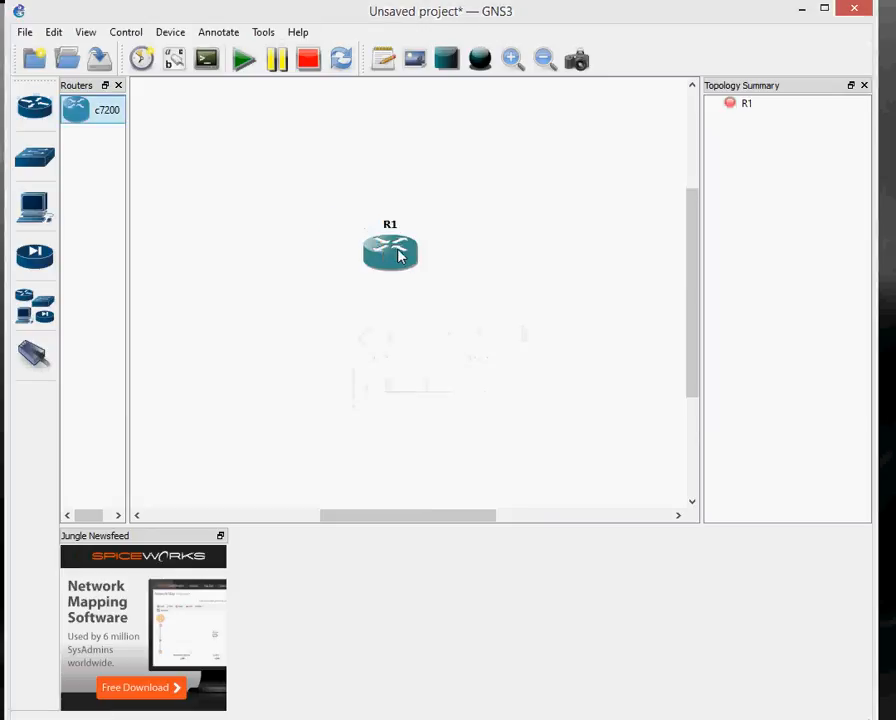
Start router R1 from its right-click menu.
click(746, 104)
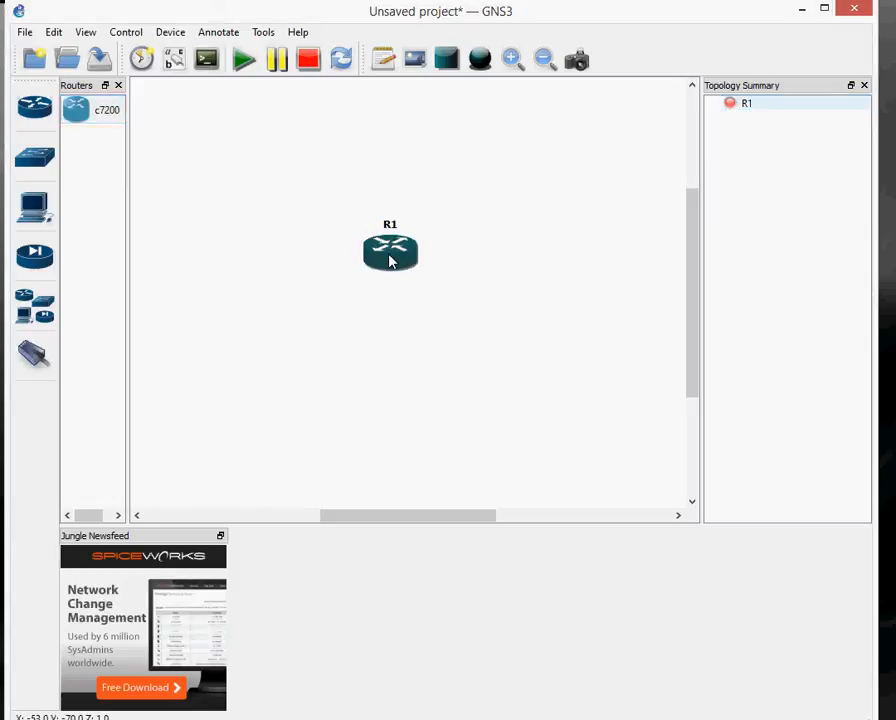
right_click(390, 250)
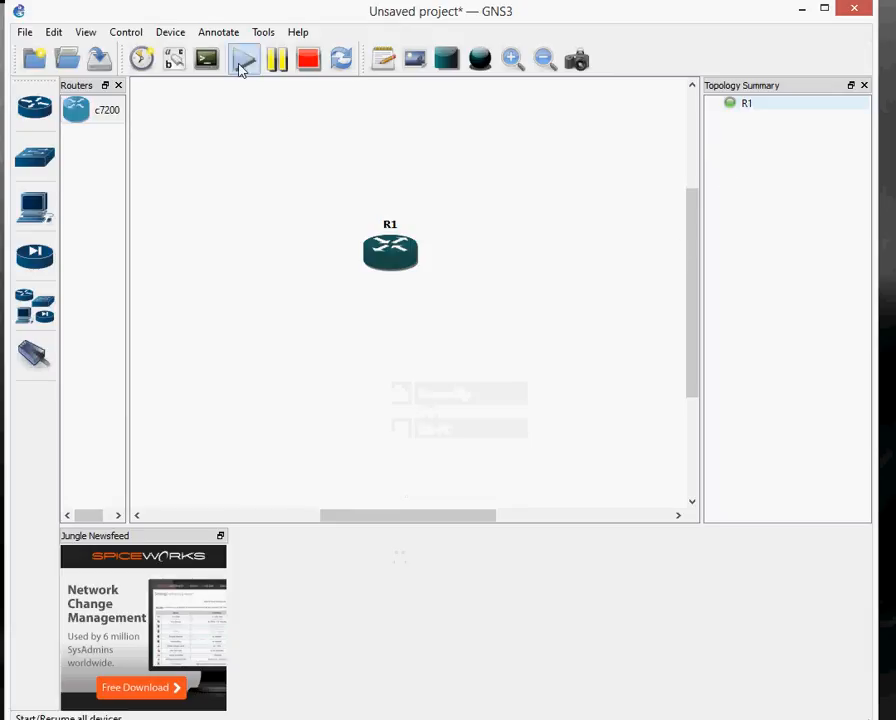
mouse_move(244, 60)
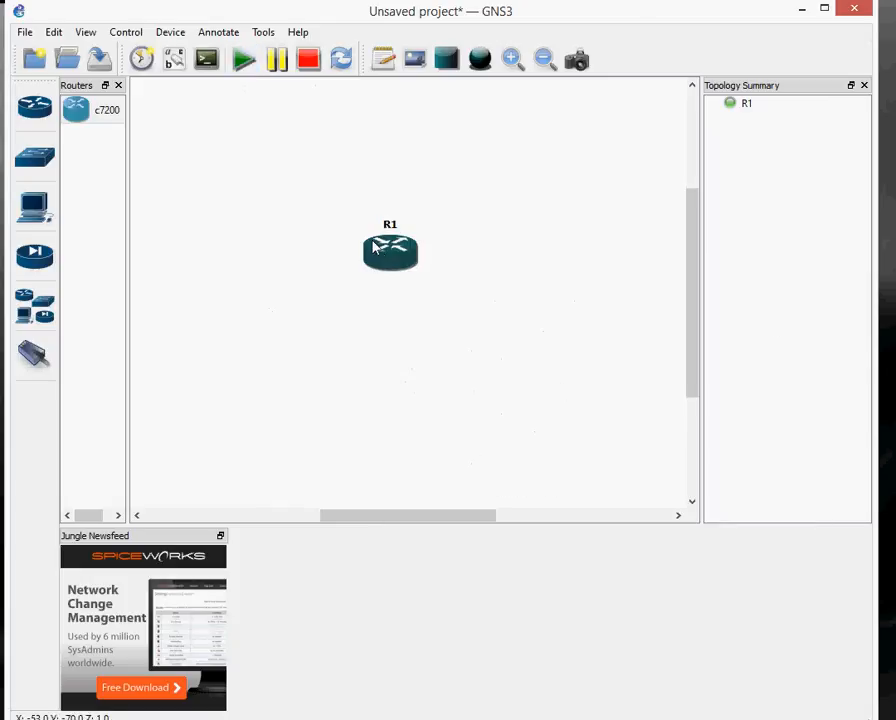
right_click(390, 250)
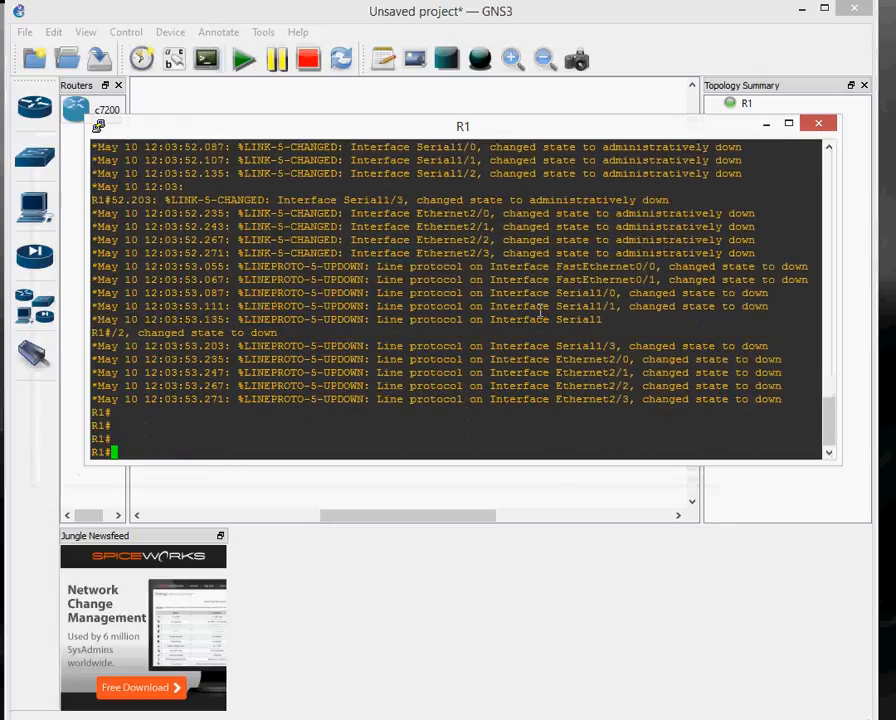
Run 'sh ip in' (show ip interface brief) in R1's console.
text(sh ip int brief)
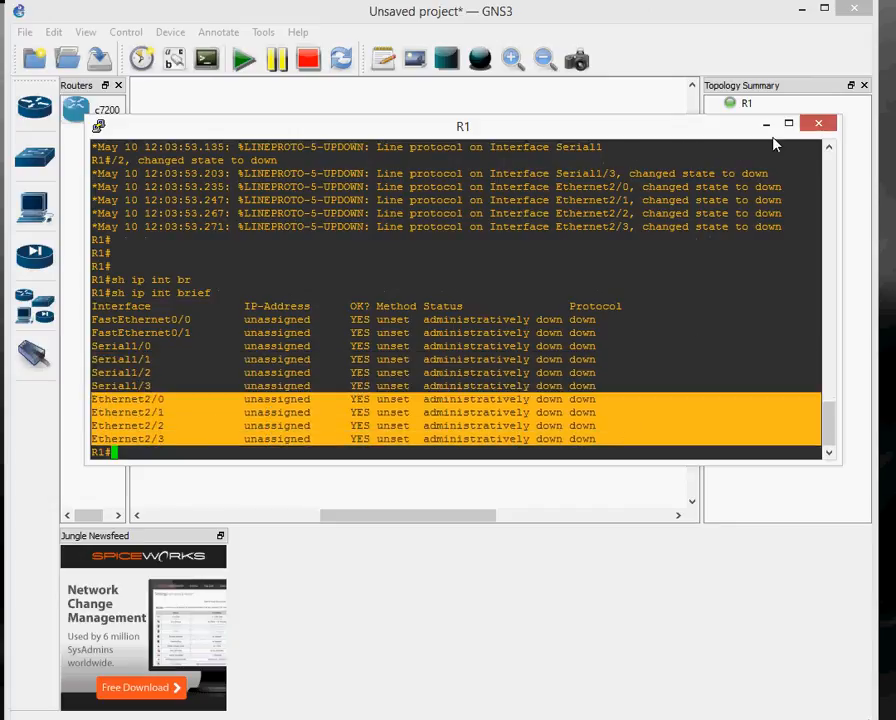
Close R1's console and check the 18% CPU usage in Task Manager.
click(818, 123)
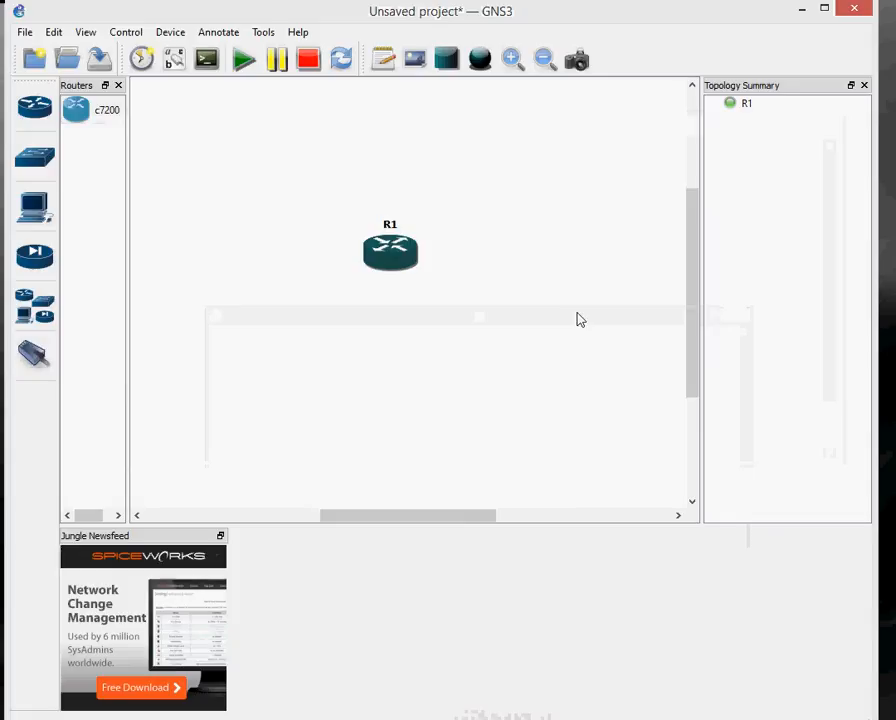
mouse_move(738, 331)
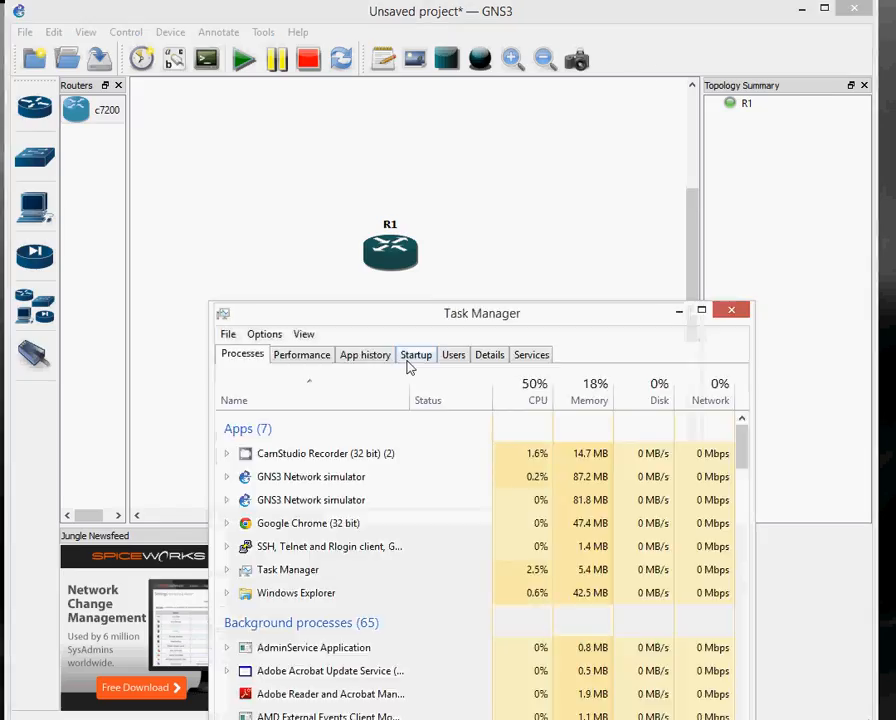
click(301, 354)
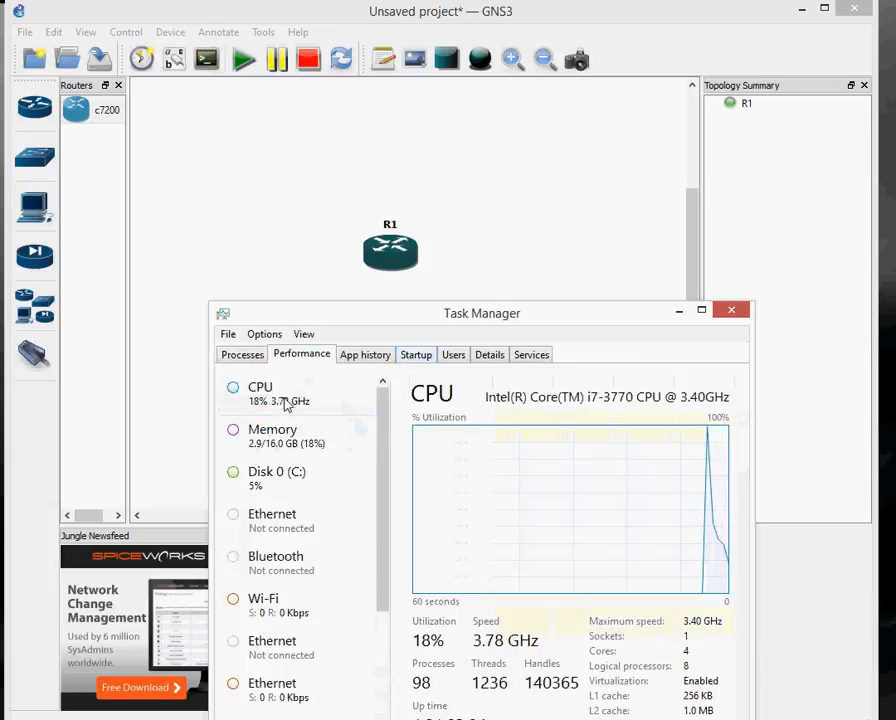
mouse_move(585, 410)
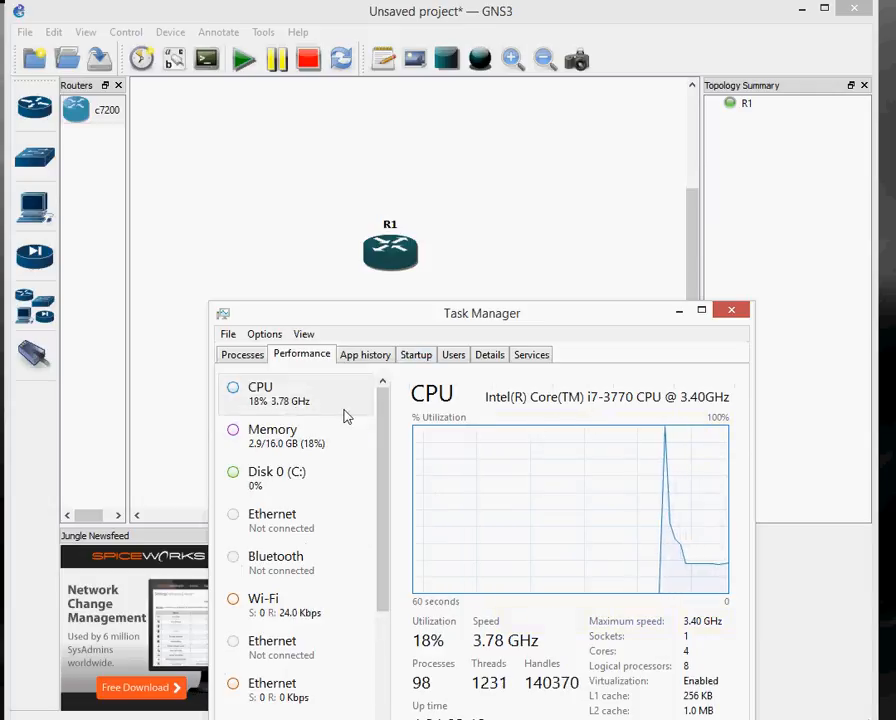
mouse_move(322, 414)
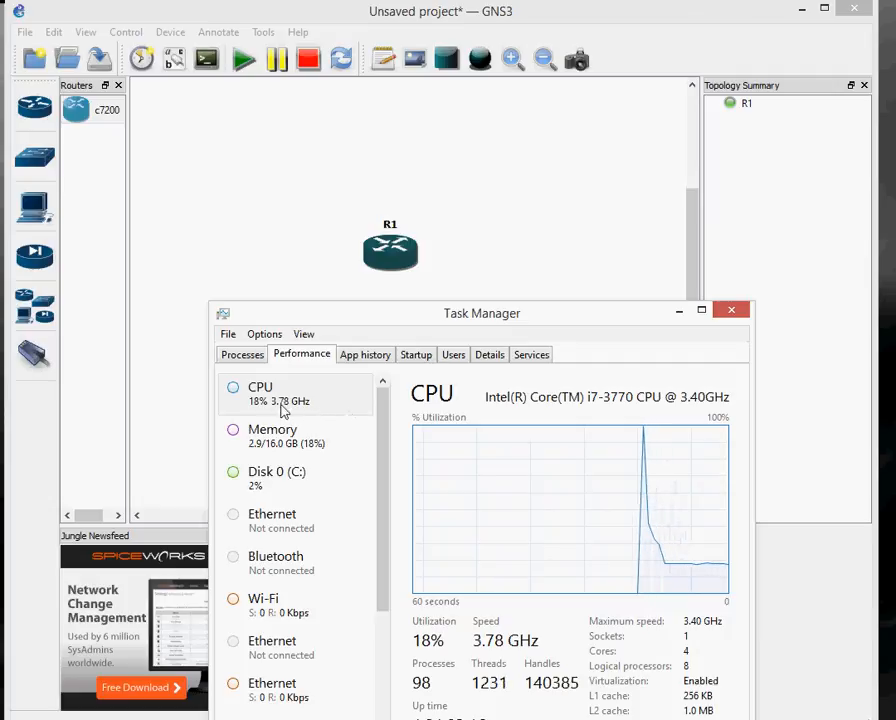
mouse_move(717, 341)
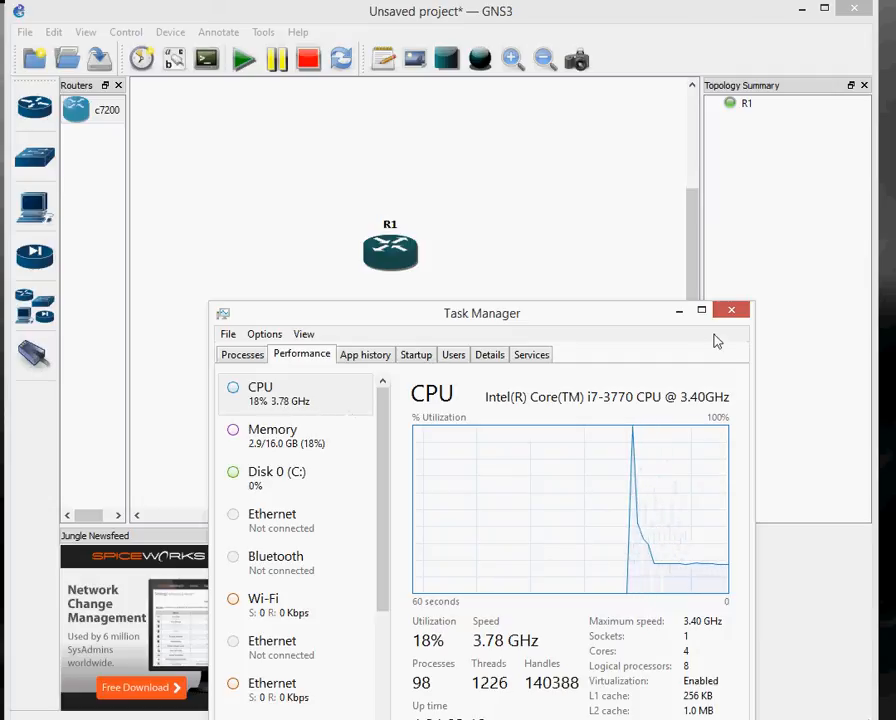
click(731, 310)
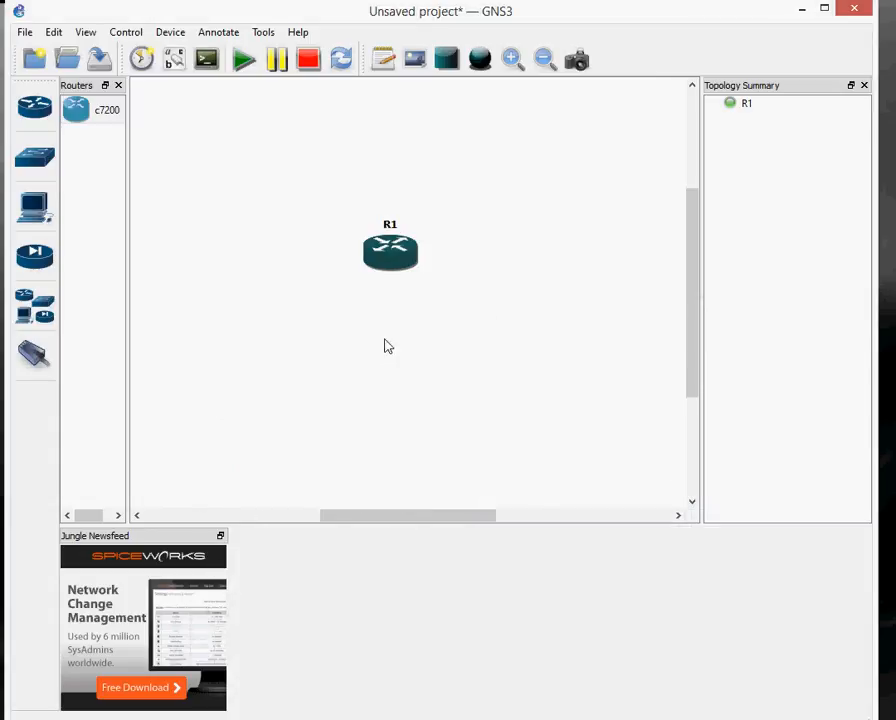
Calculate and apply Idle-PC value 0x62f21000 to R1, dropping CPU to about 3%.
right_click(390, 250)
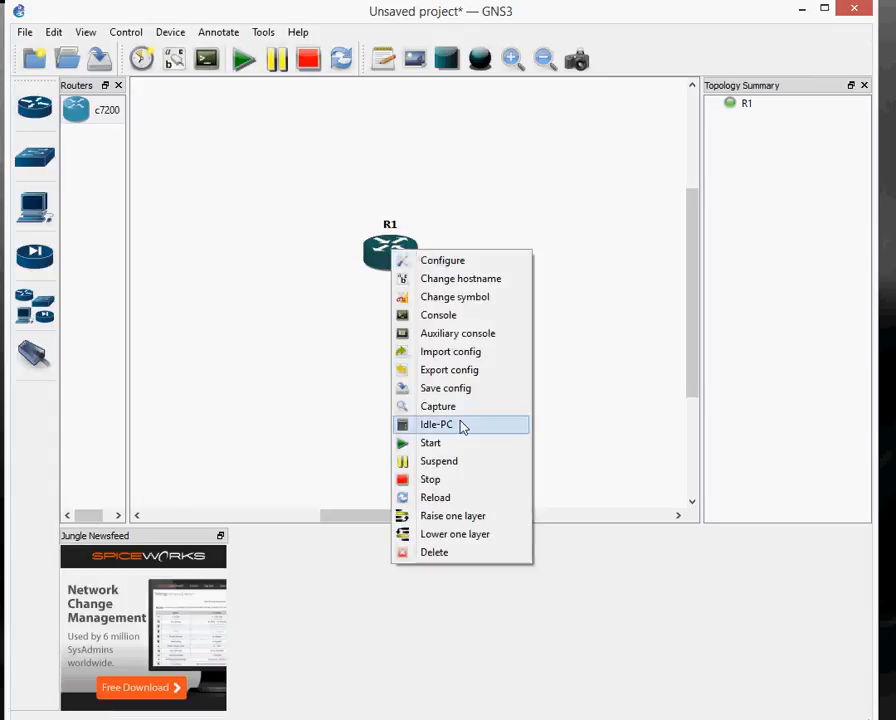
click(436, 424)
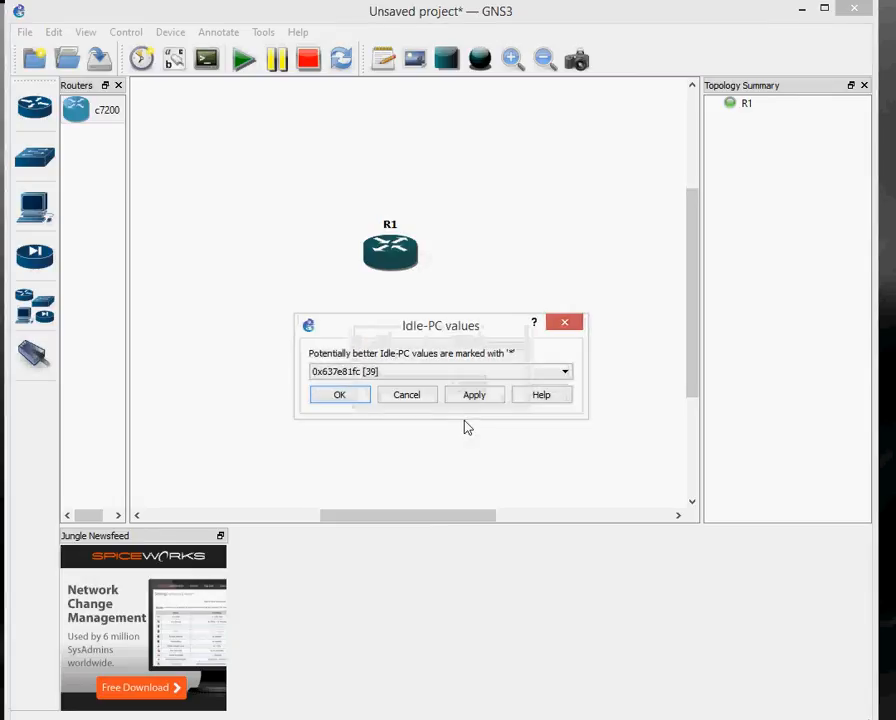
mouse_move(455, 371)
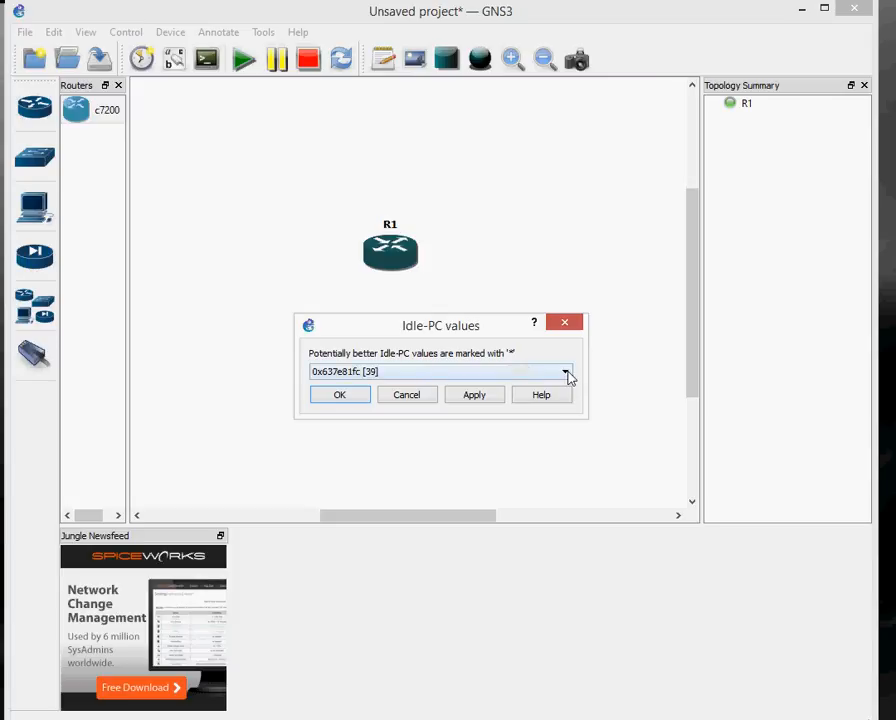
click(565, 371)
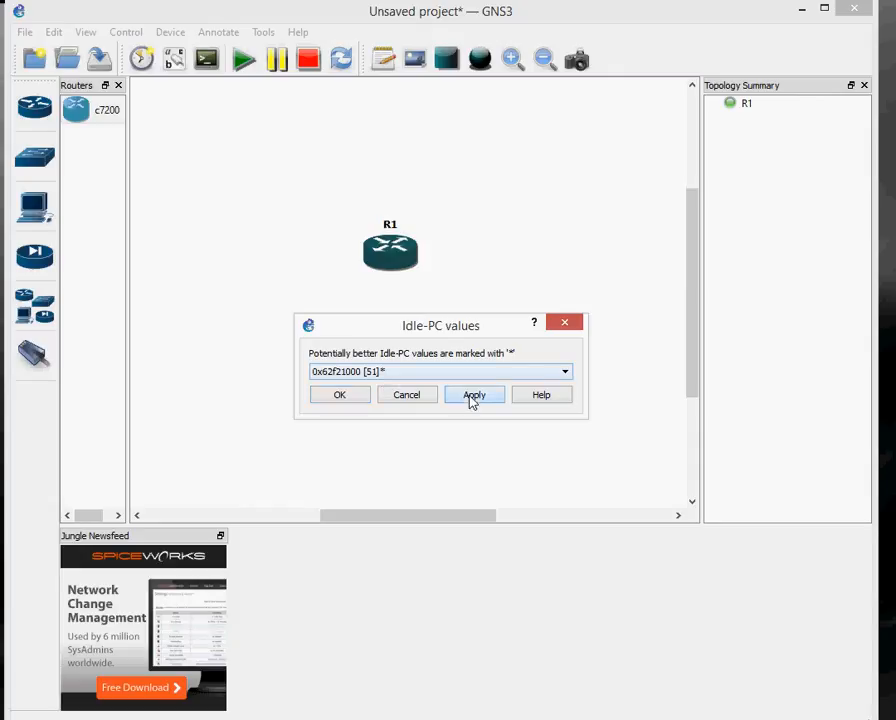
click(474, 394)
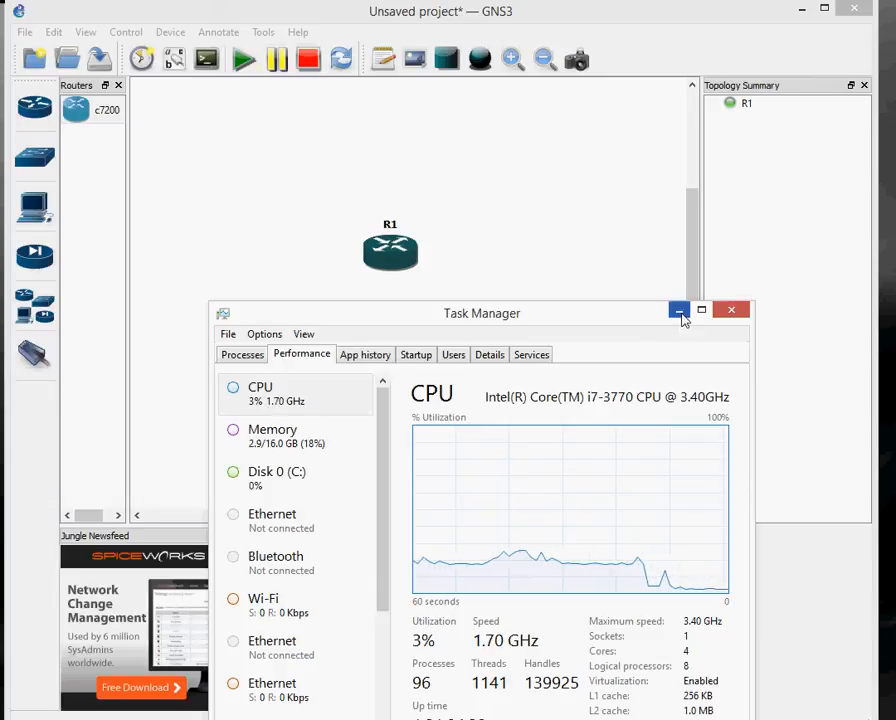
click(679, 309)
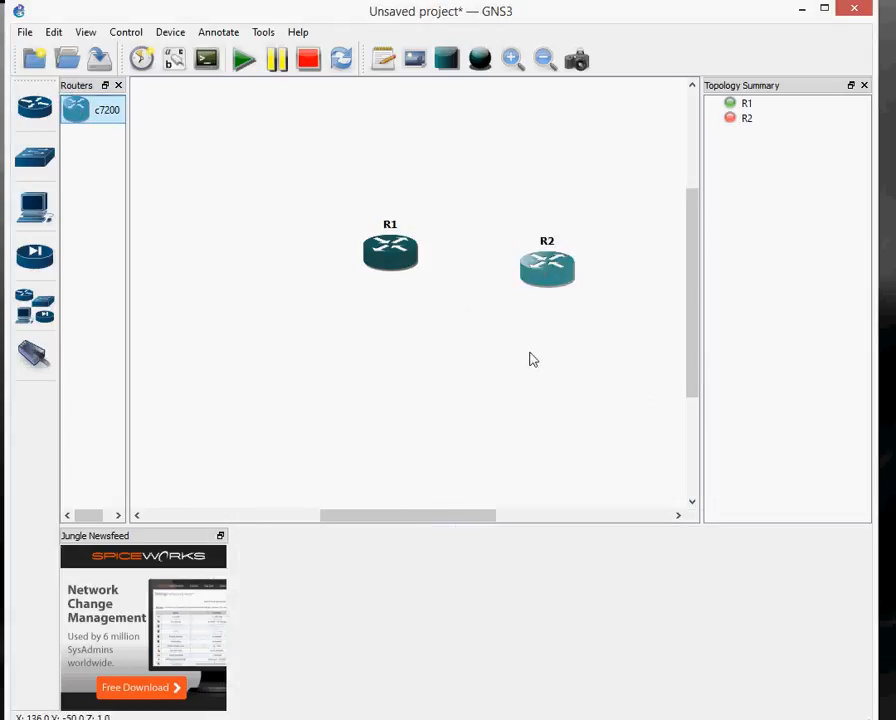
Move R1 left, link it to R2, and start all devices.
drag(390, 250, 318, 277)
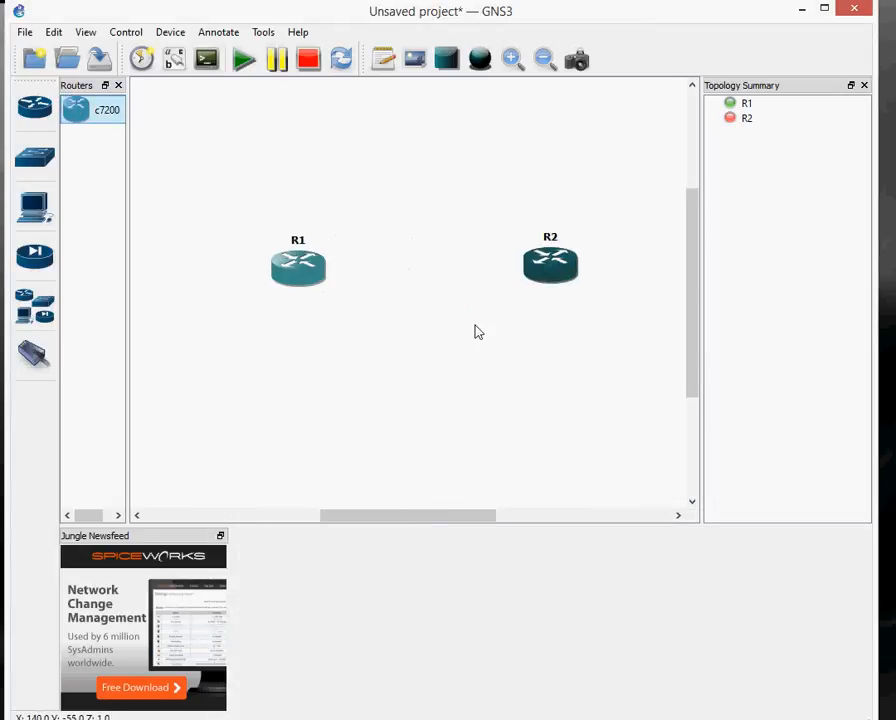
click(34, 355)
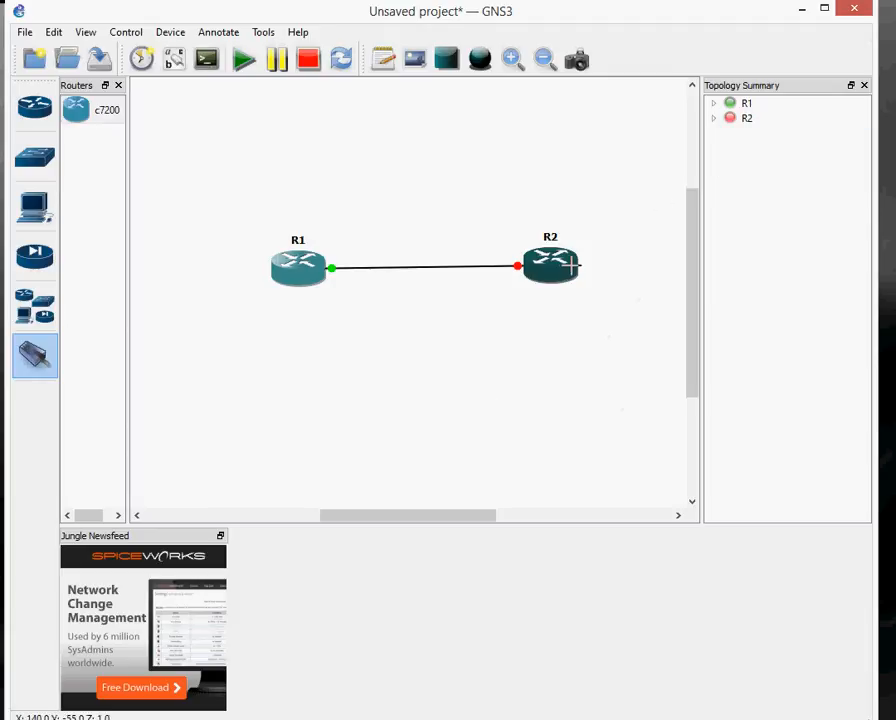
click(550, 265)
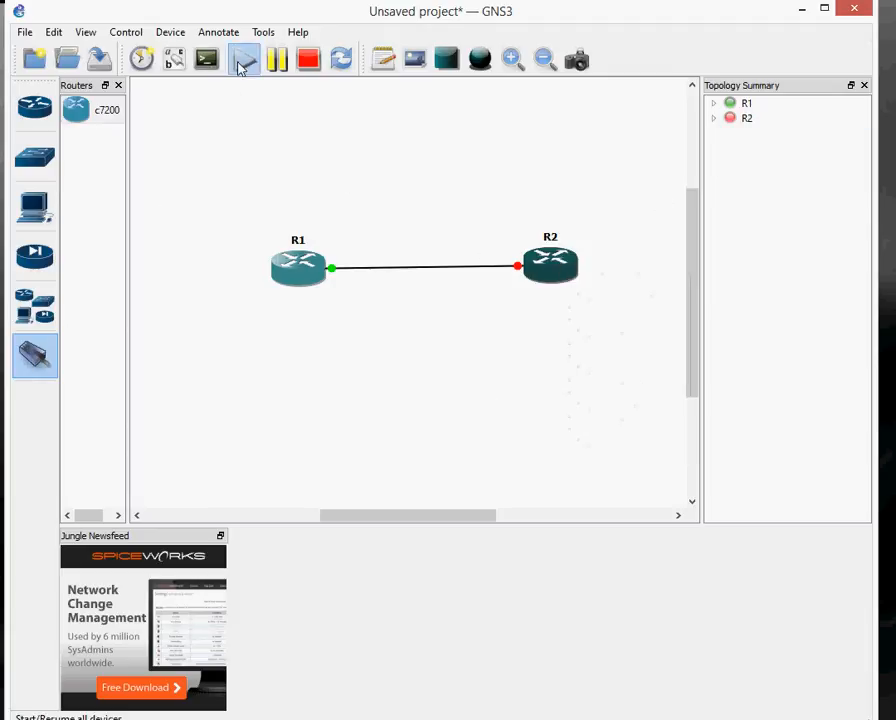
click(243, 59)
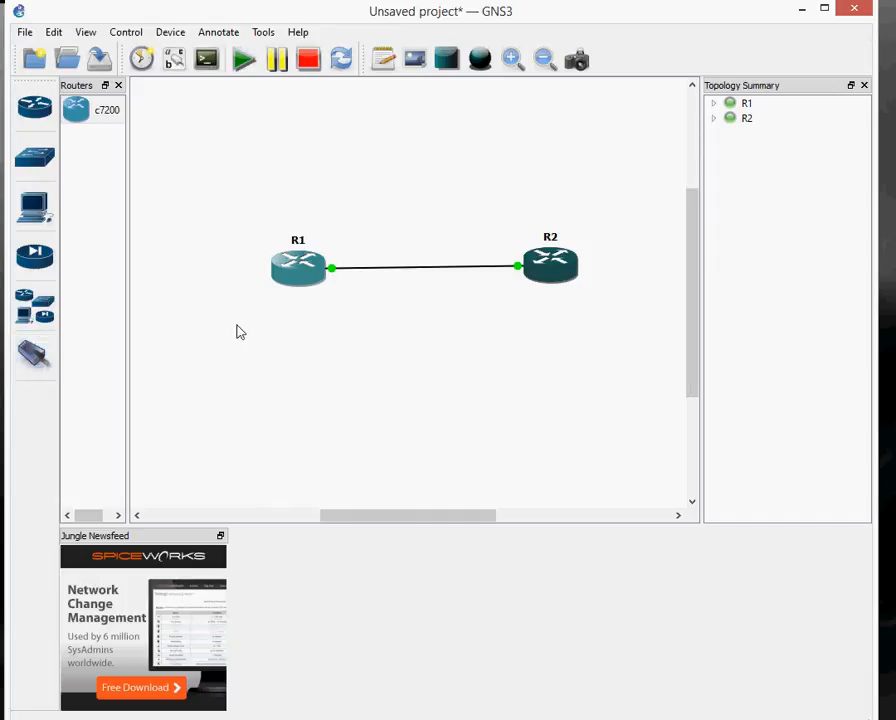
Open a console session on router R2.
double_click(297, 267)
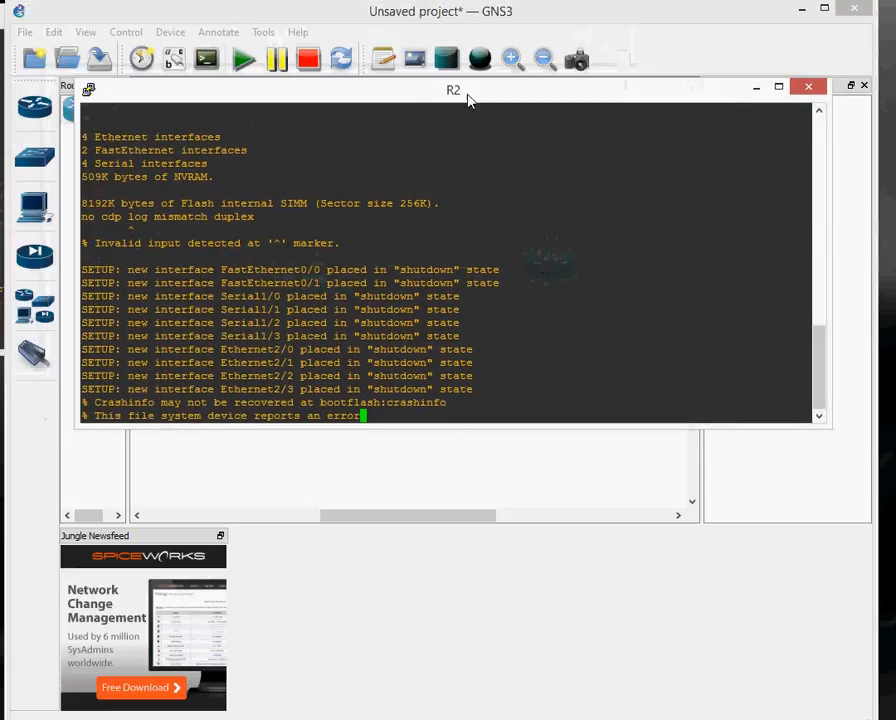
mouse_move(608, 306)
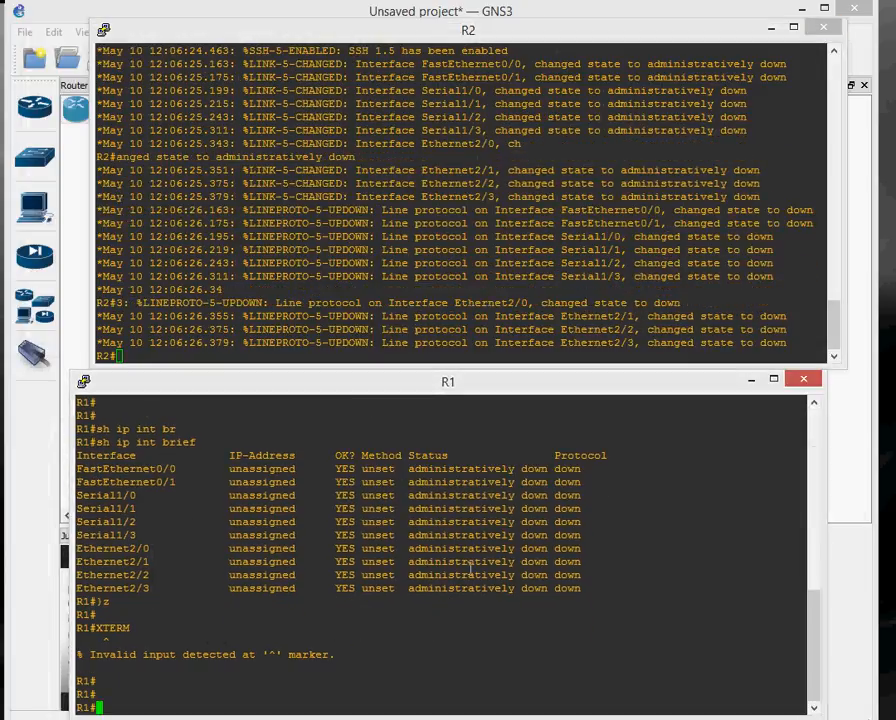
Configure R1 FastEthernet0/0 with 10.1.1.1 255.255.255.0 and no shutdown.
text(conf t)
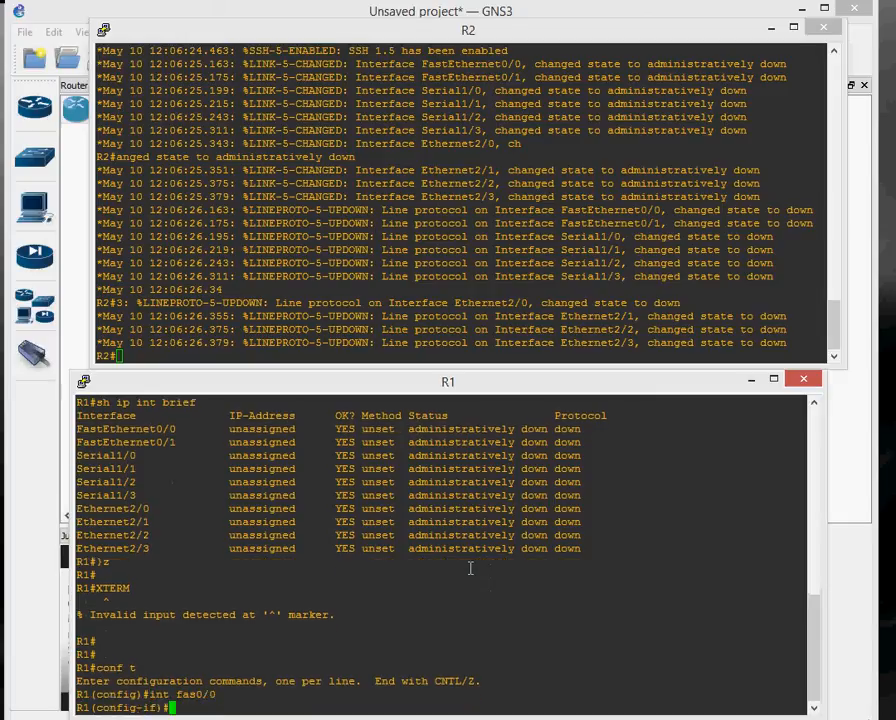
text(ip address)
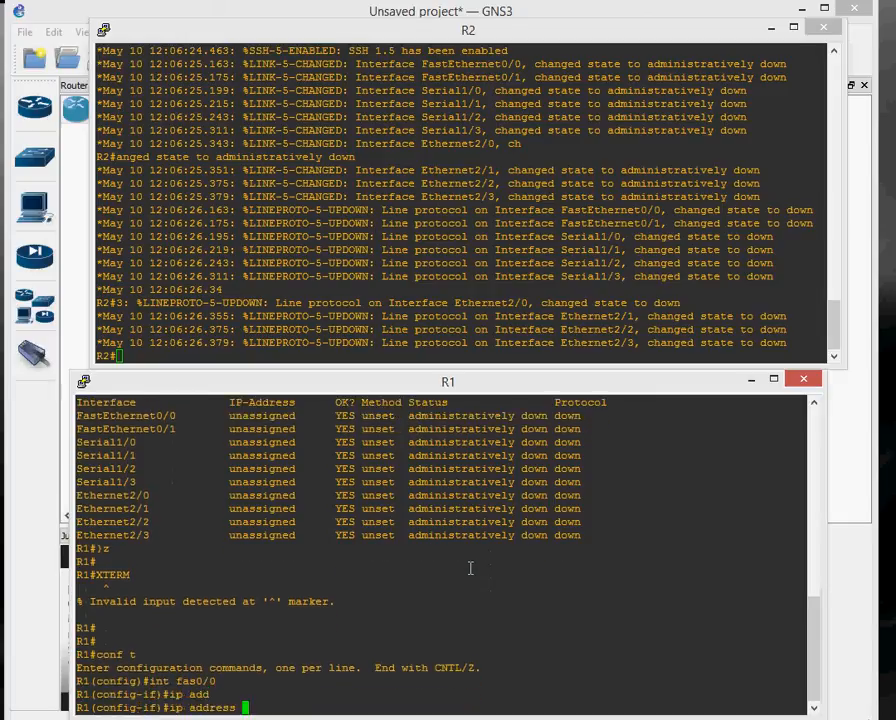
text(10.1.1.1)
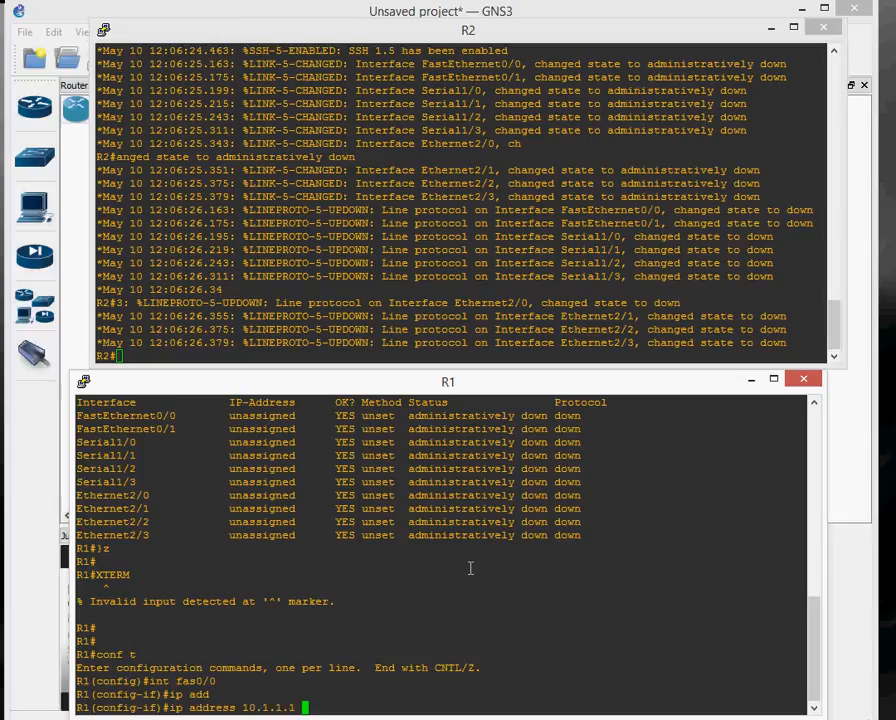
text(255.255.255.0)
text(no s)
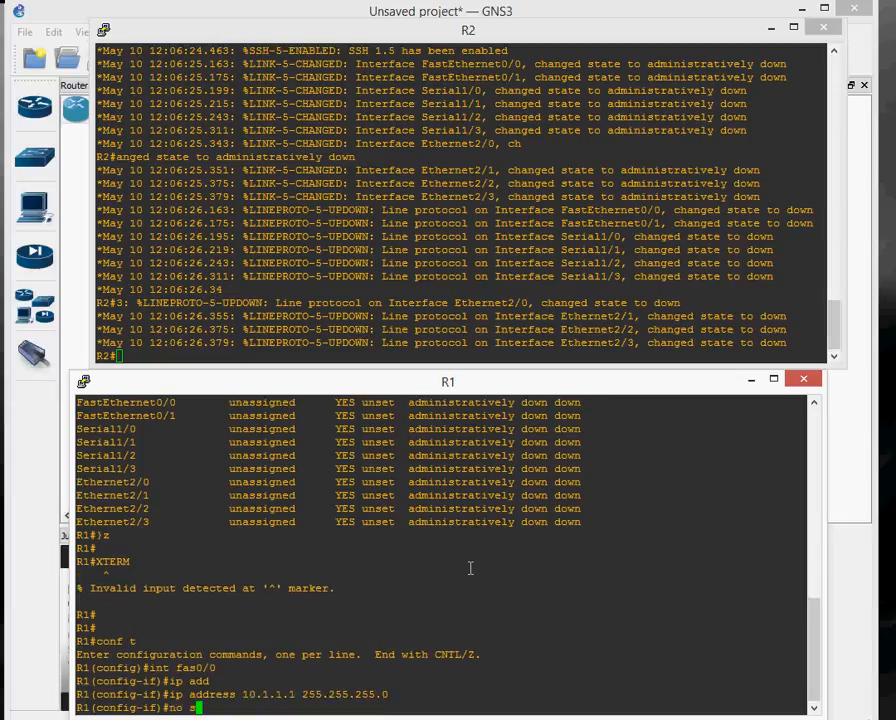
text(hutdown)
click(465, 355)
text(conf)
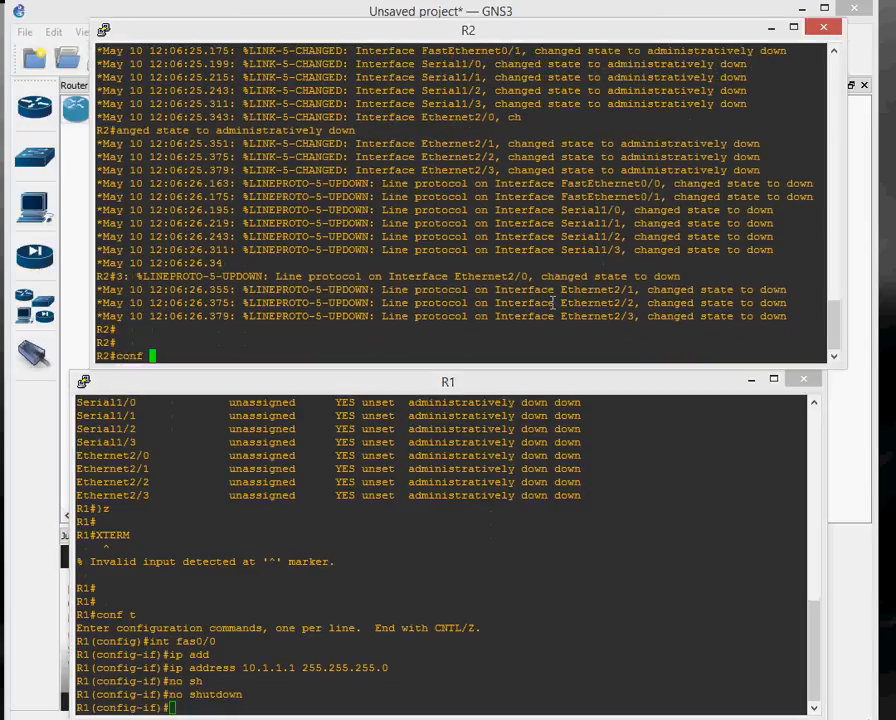
Give R2 FastEthernet0/0 address 10.1.1.2/24, bring it up, and ping 10.1.1.1.
text(interface fastEthernet 0/0)
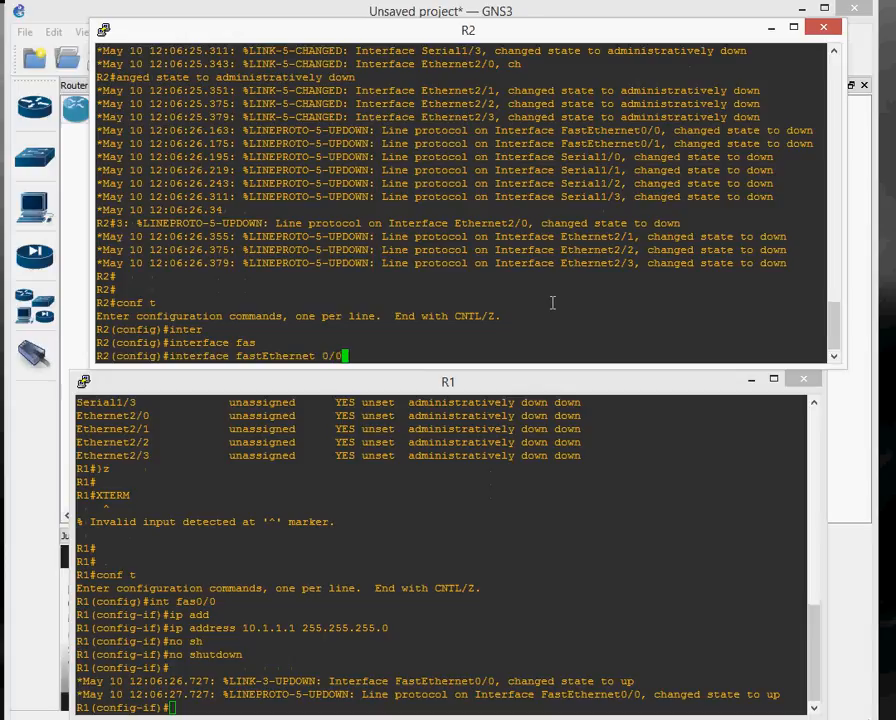
text(ip add)
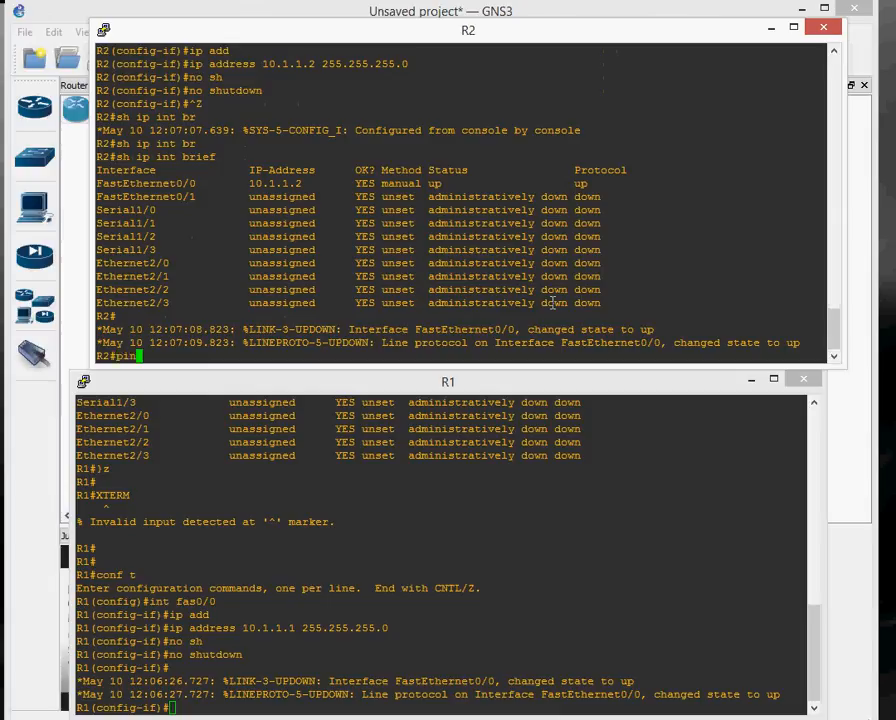
text(ping 10.1.1.1)
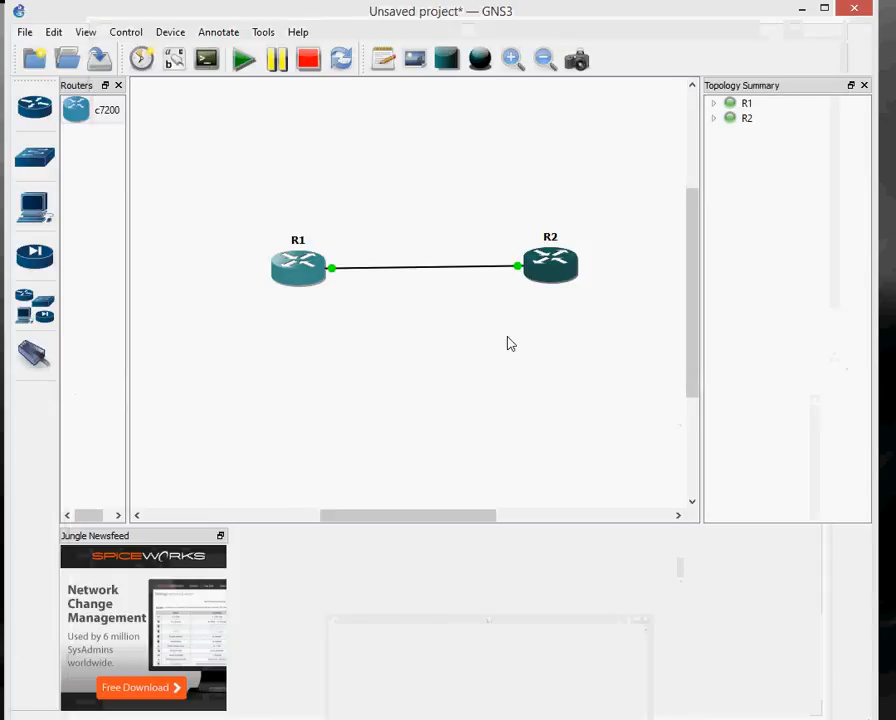
Add two c7200 routers, link R3 Serial1/0 to R4, and reposition R3 and R4.
drag(93, 109, 443, 185)
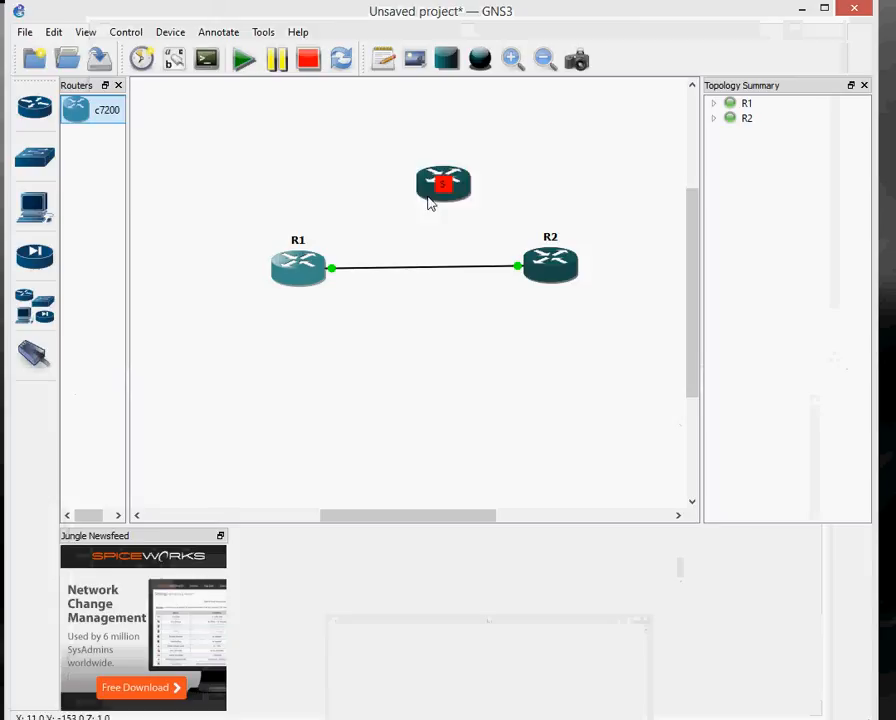
drag(443, 185, 455, 430)
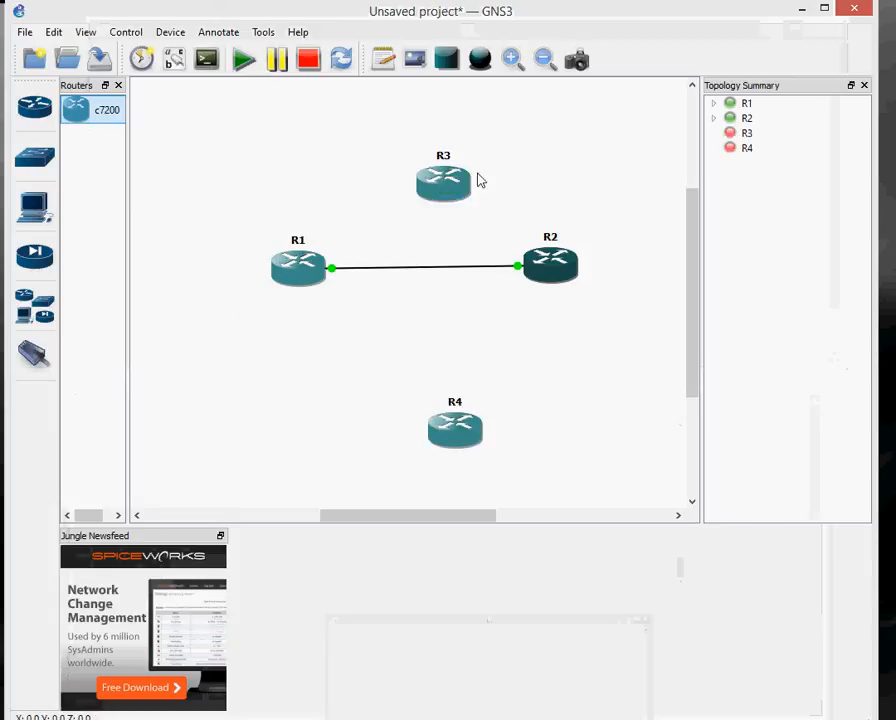
mouse_move(443, 180)
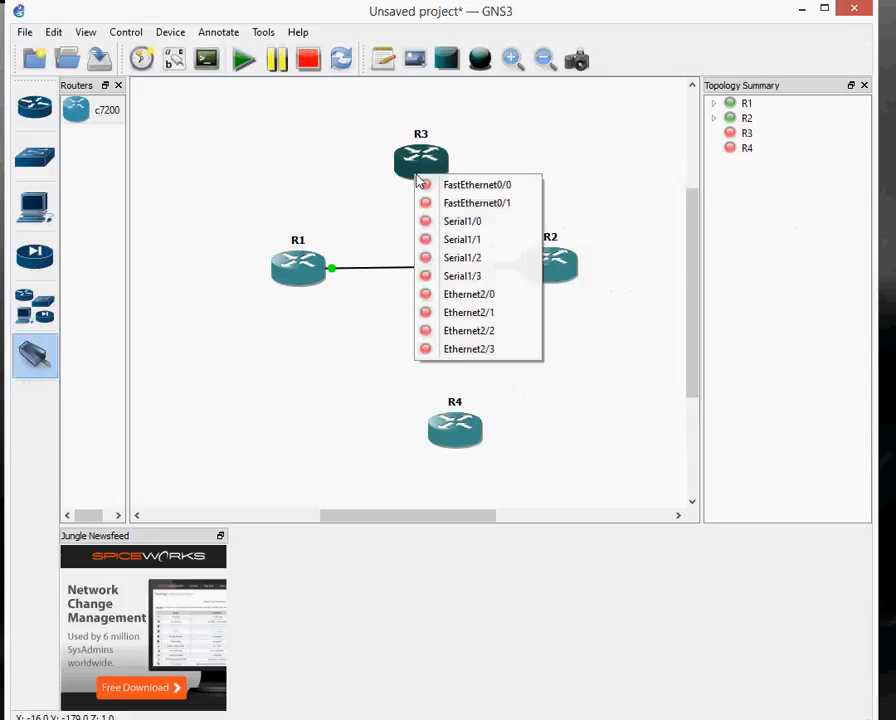
click(462, 239)
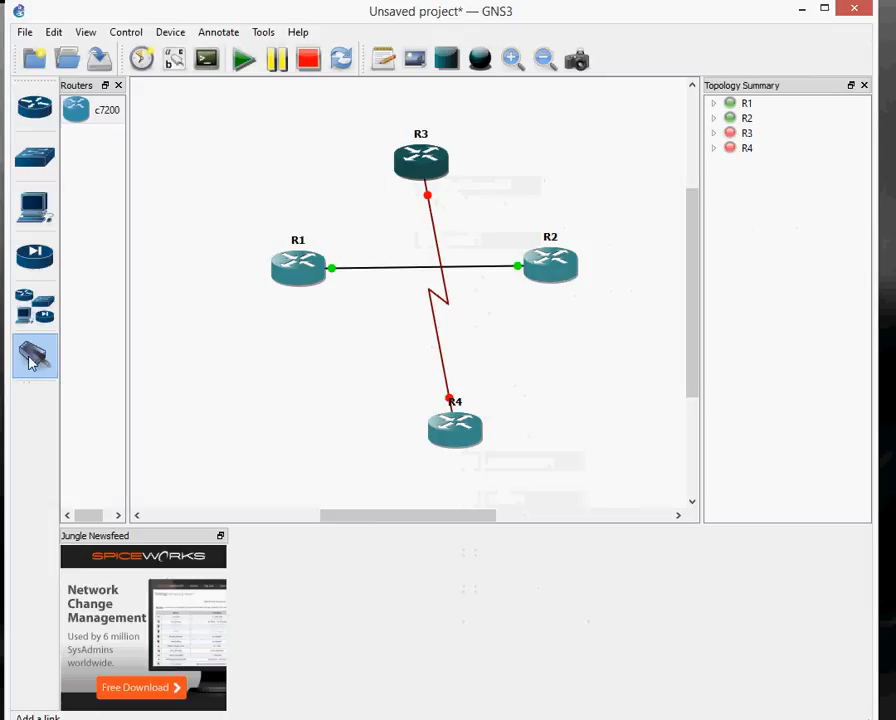
drag(420, 160, 251, 403)
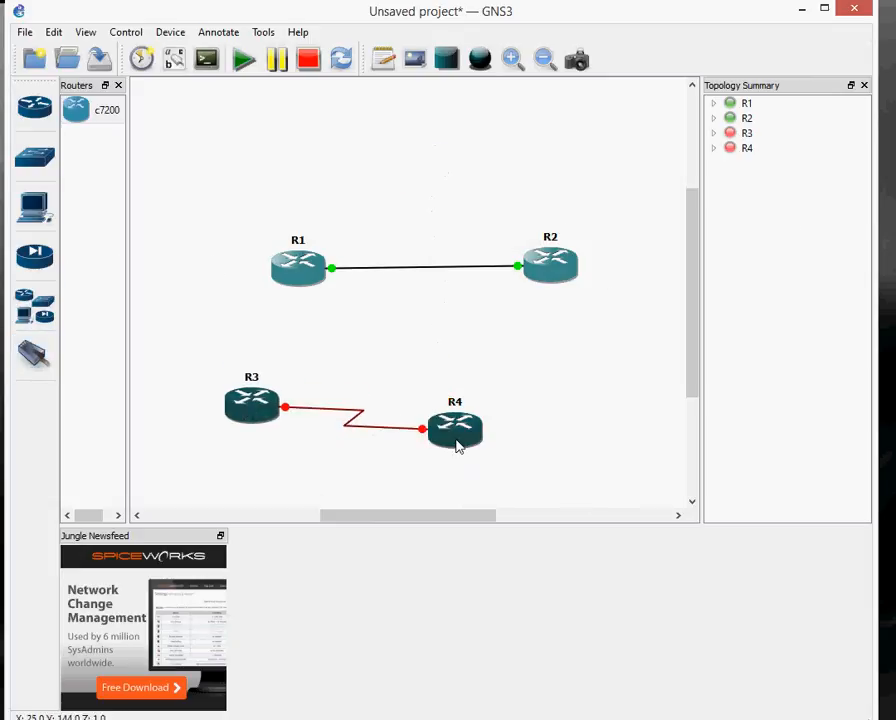
drag(455, 430, 593, 395)
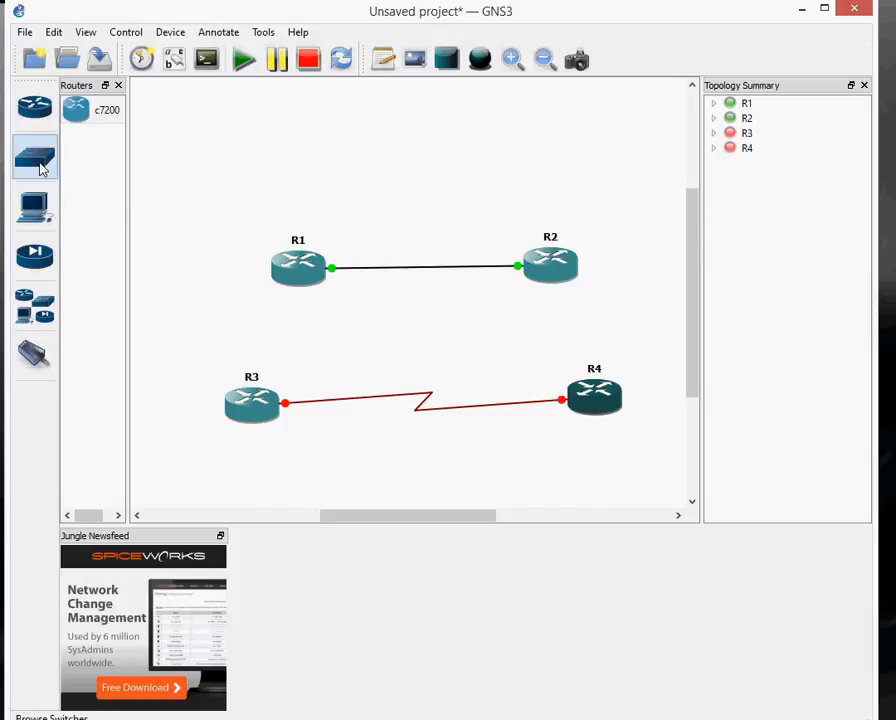
mouse_move(35, 157)
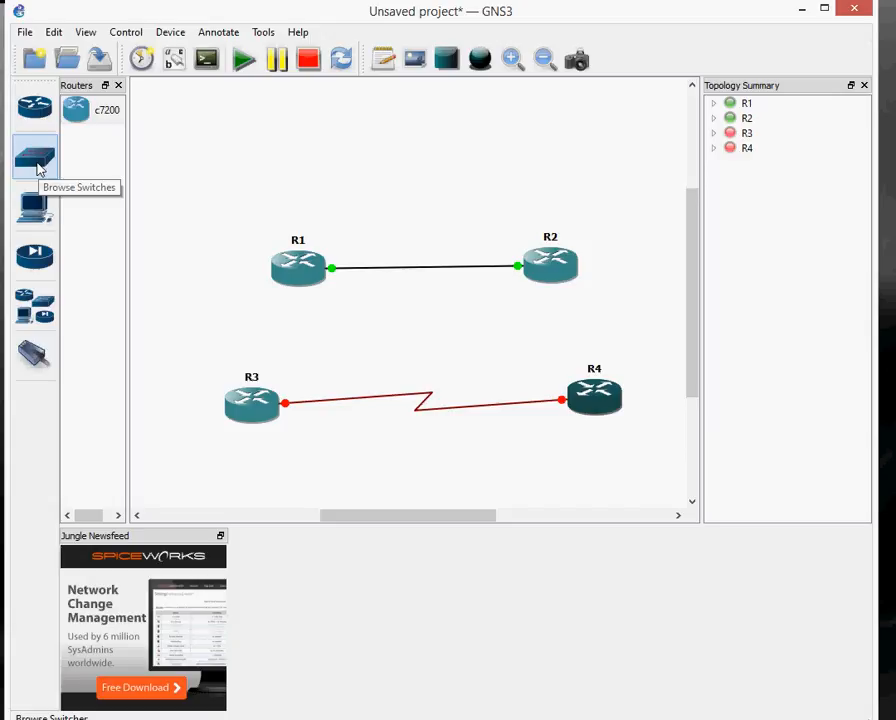
mouse_move(38, 190)
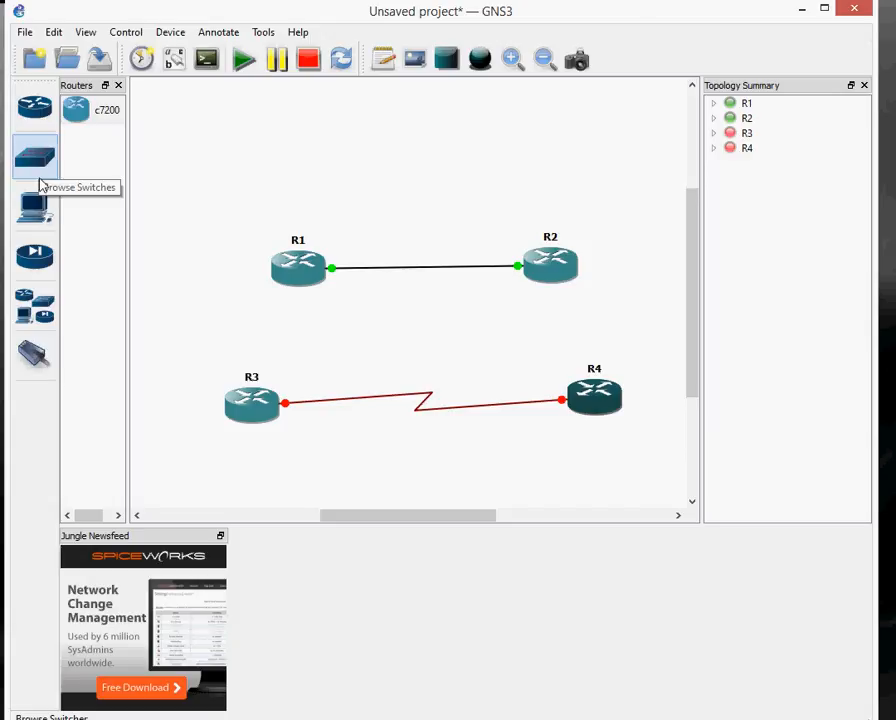